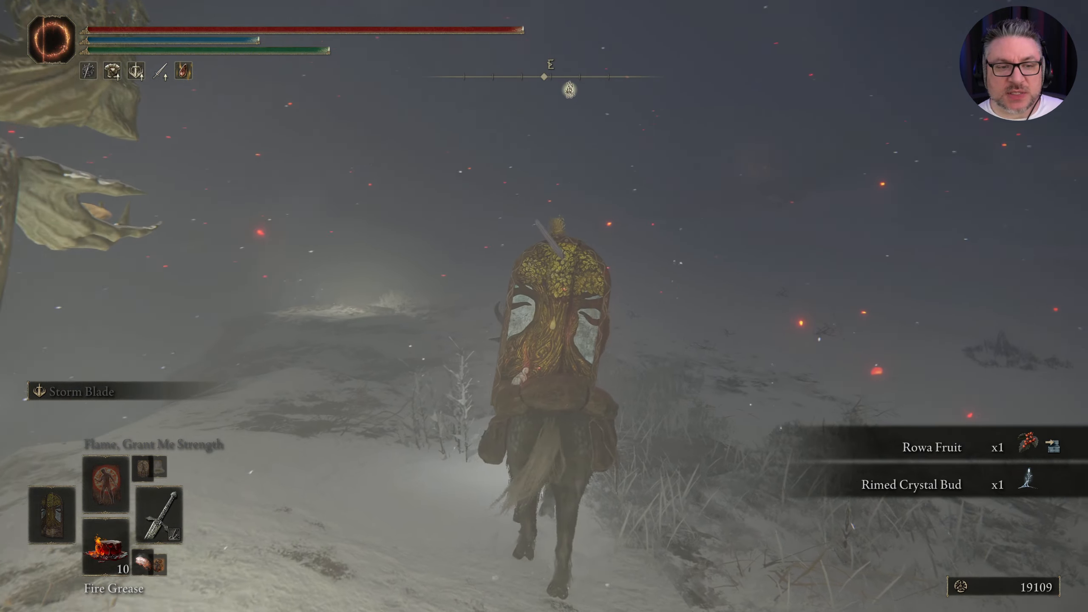
Request fast travel to the Consecrated Snowfield grace from the world map.
key(m)
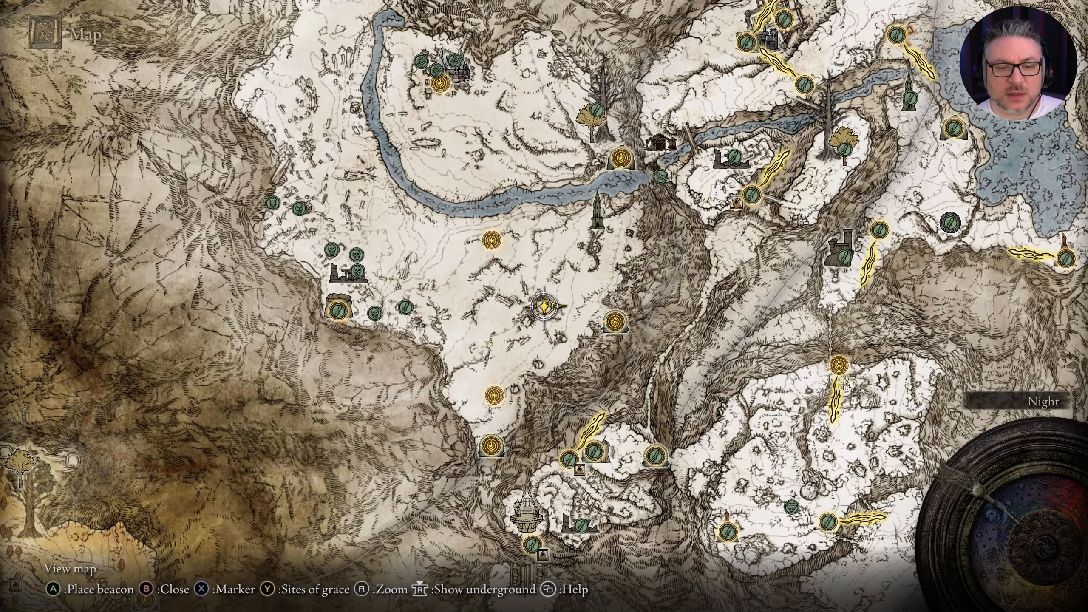
key(b)
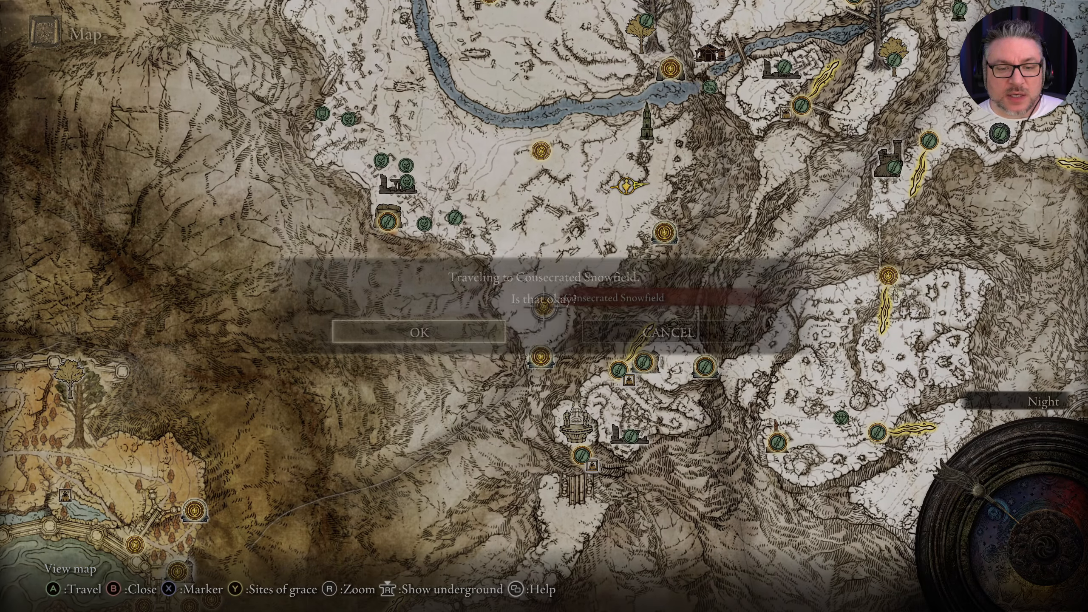
Confirm the fast travel to Consecrated Snowfield.
click(418, 332)
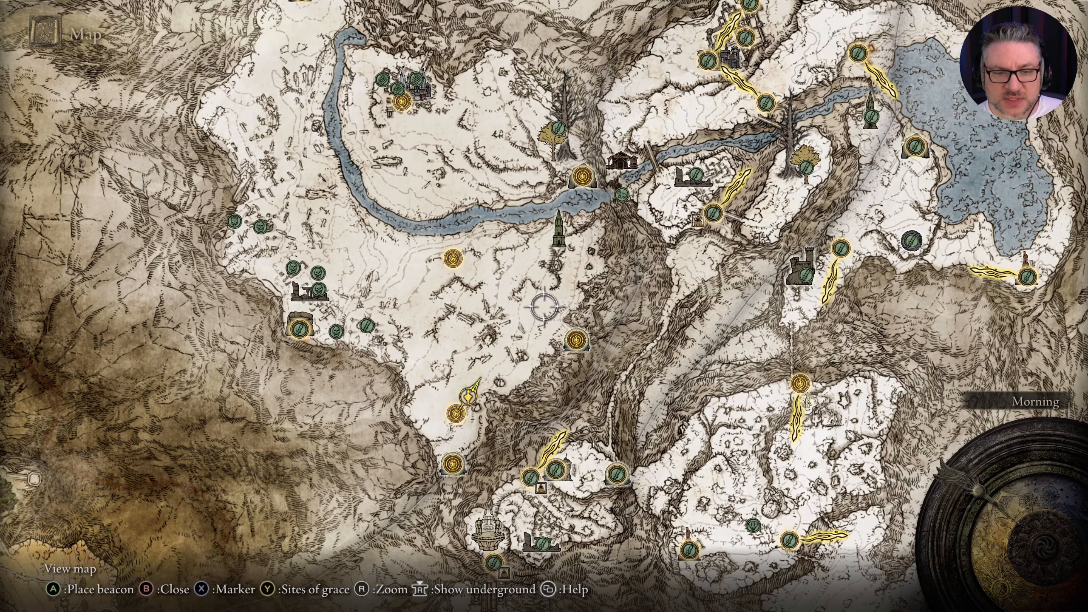
key(b)
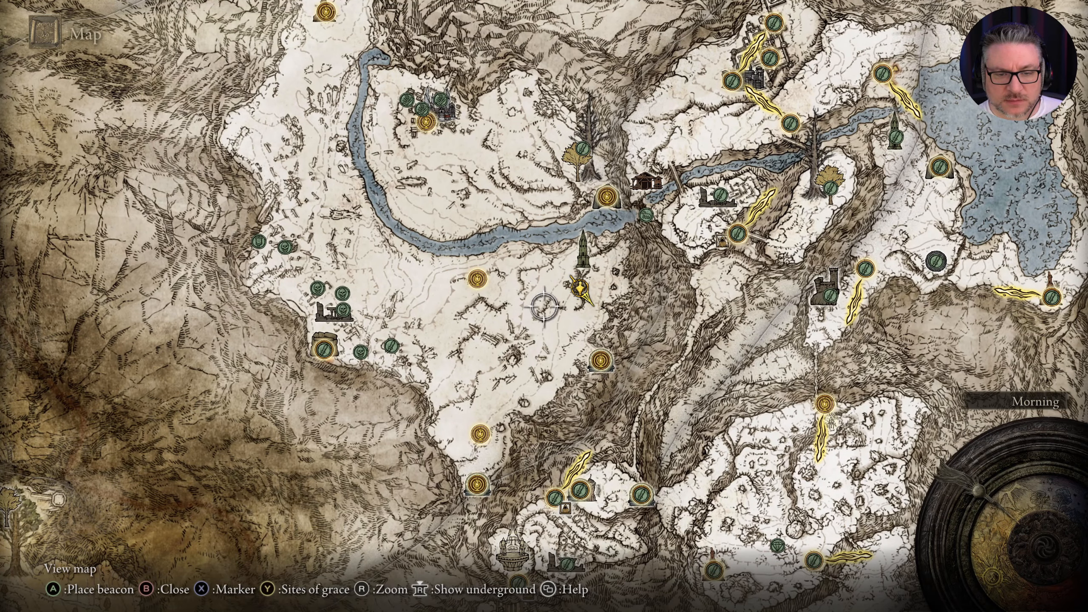
Leave the map and walk the snowfield toward the placed beacon.
key(b)
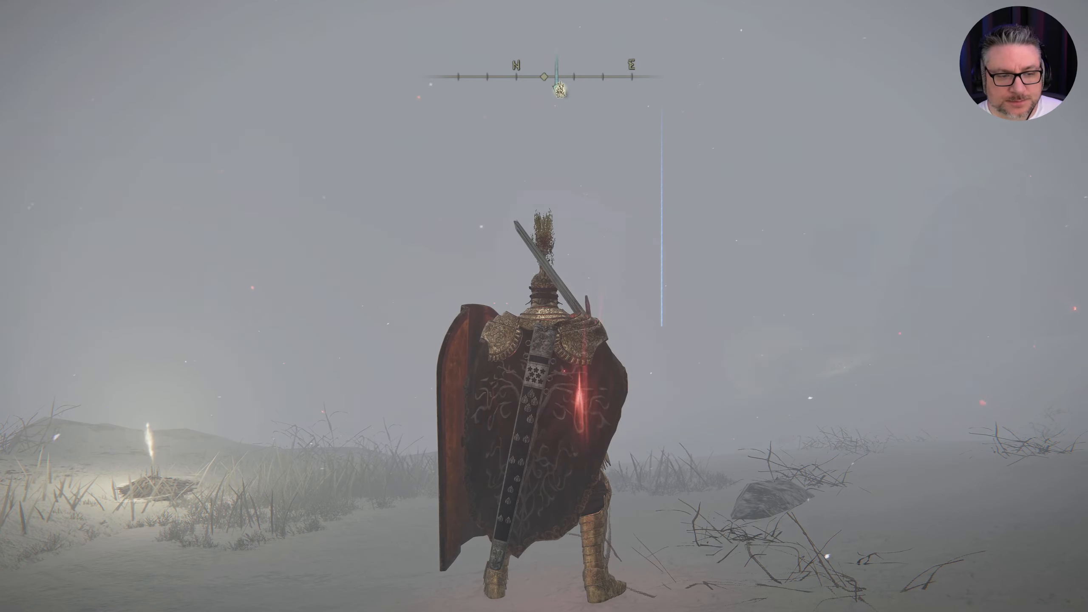
Check the close-up map of the snowfield around the player's position.
key(m)
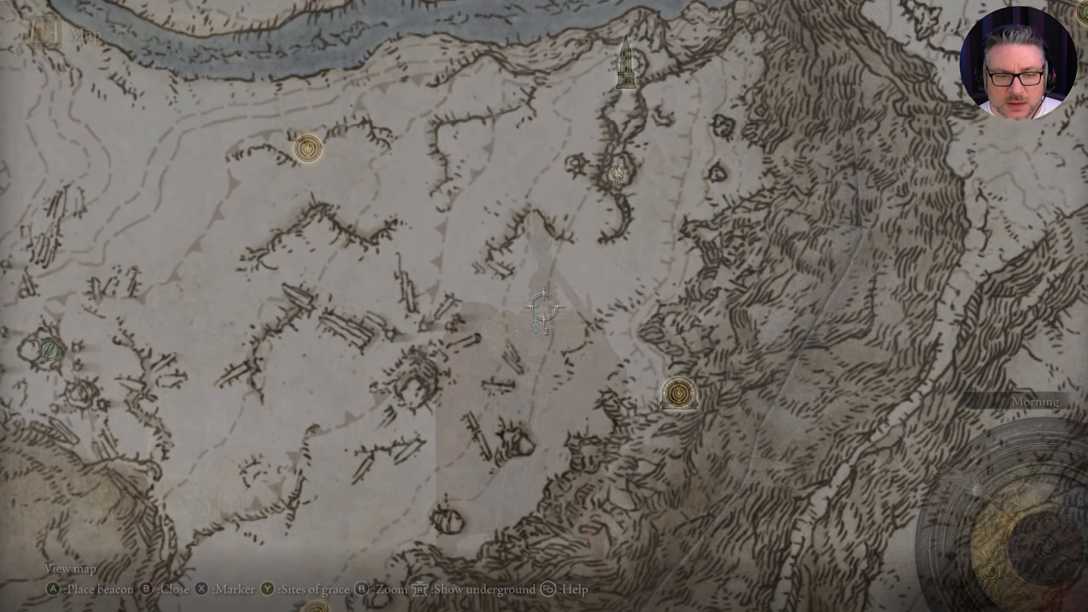
Leave the map and ride Torrent across the plateau toward the beacon light.
key(b)
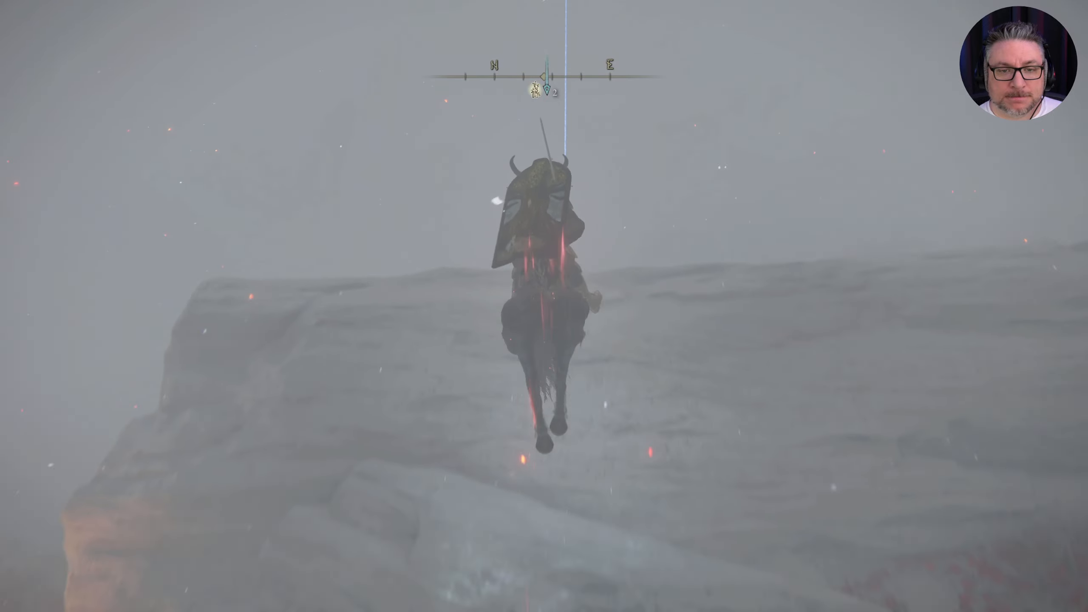
Glance at the map for the beacon's position, then resume riding through the fog.
key(map)
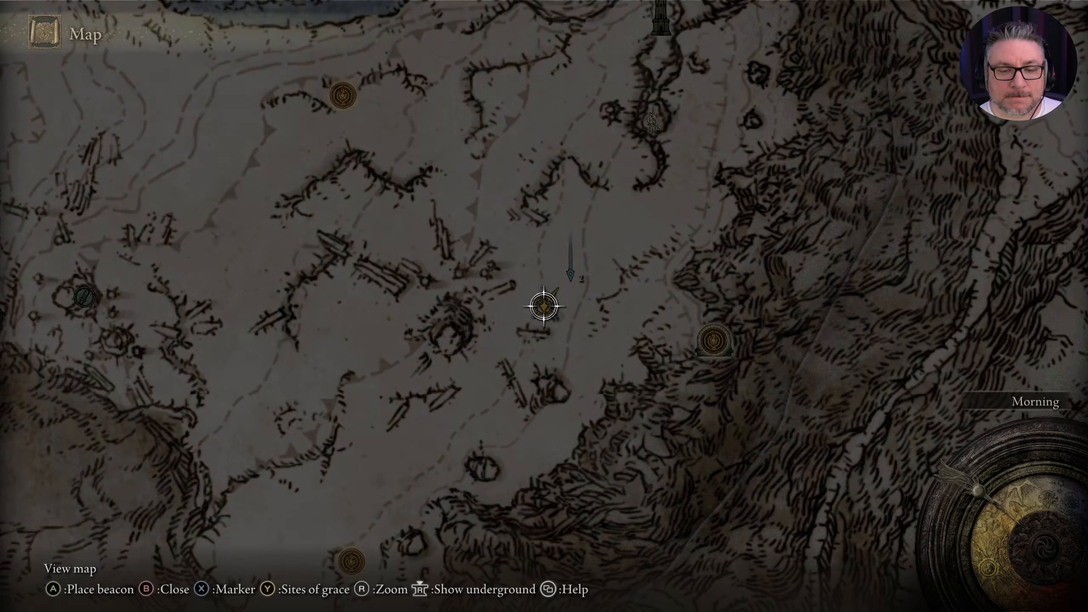
key(b)
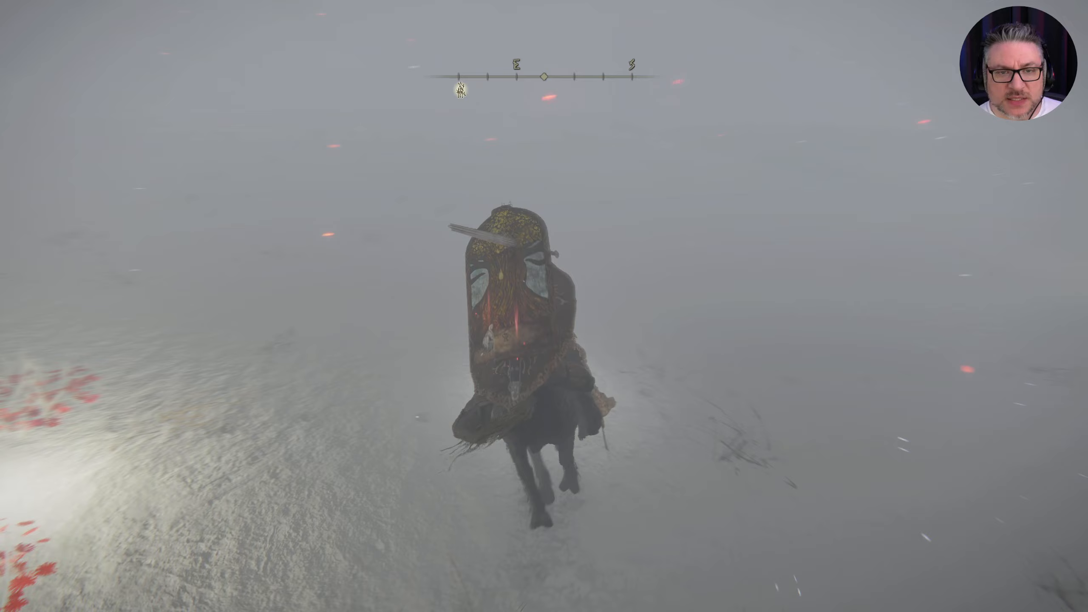
Check the rider's position on the world map, then keep riding along the ridge.
key(m)
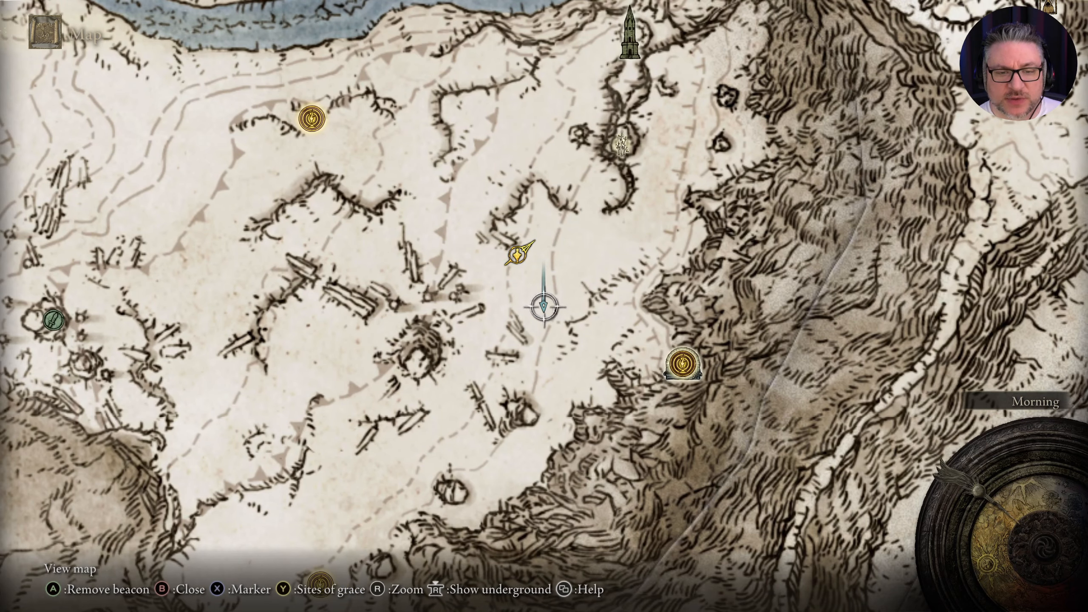
key(b)
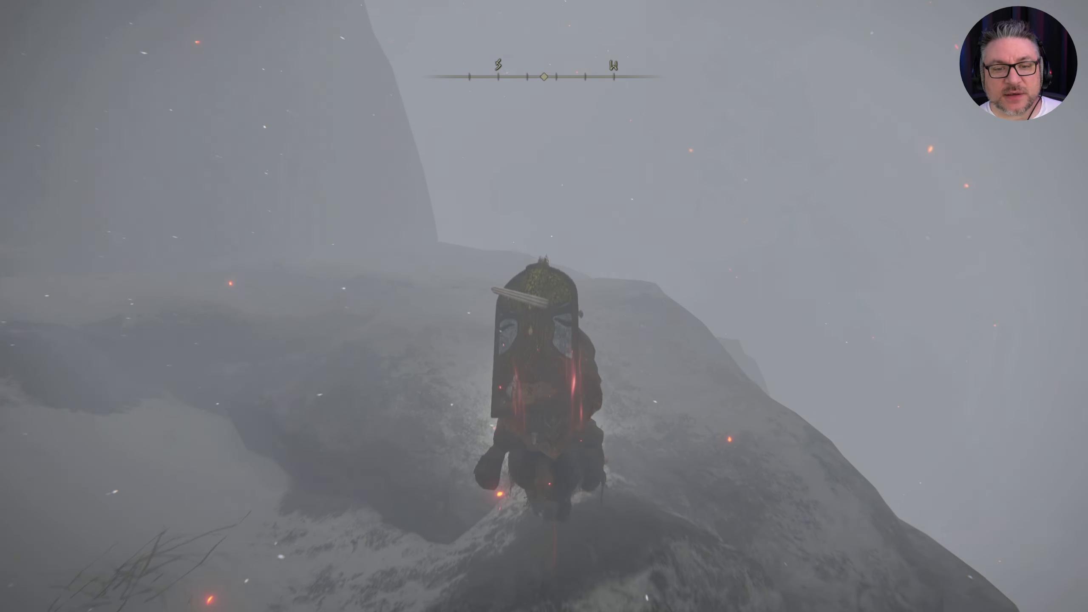
Switch from the game to the Fextralife wiki interactive map.
key(m)
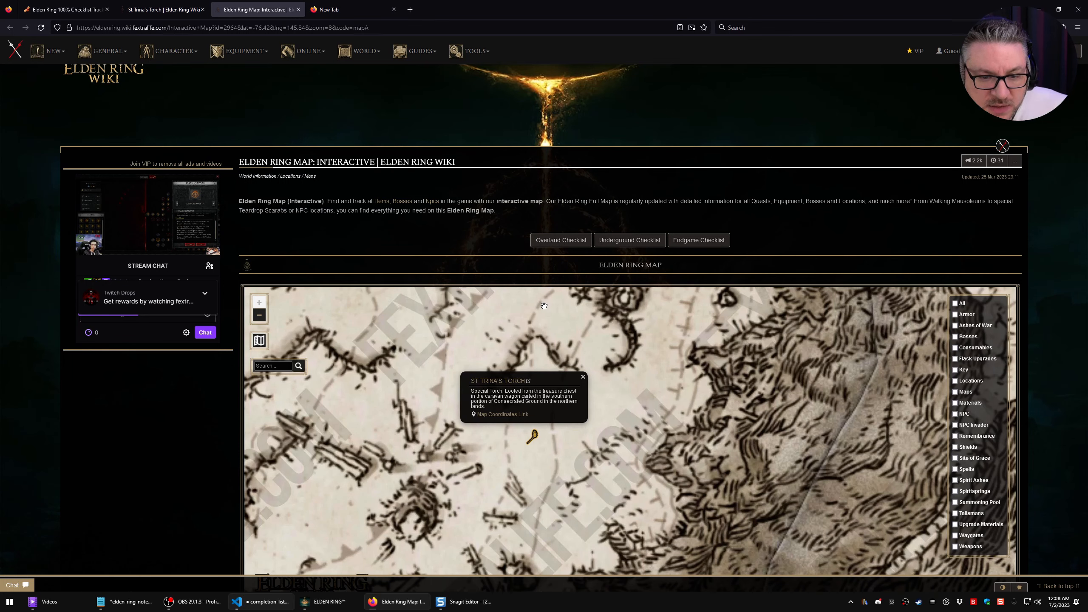
mouse_move(543, 430)
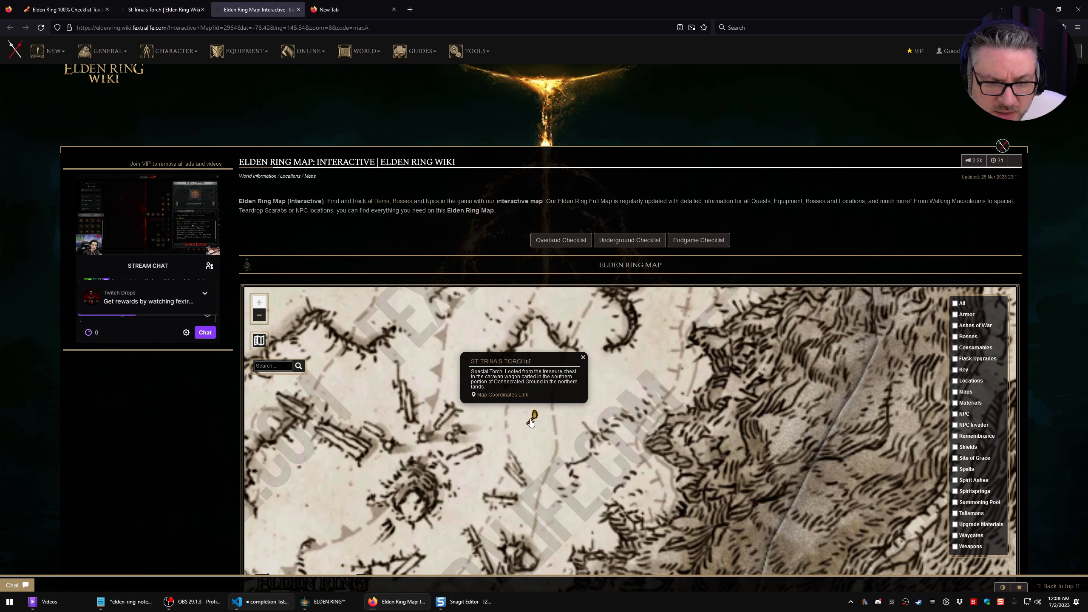
mouse_move(528, 478)
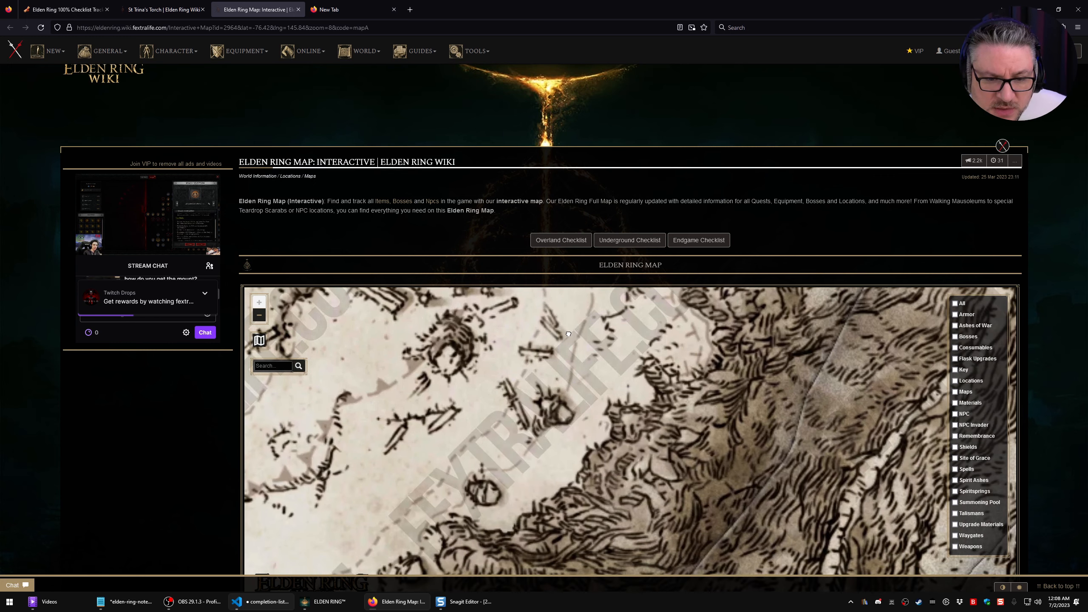
Place the in-game beacon at the wiki's St. Trina's Torch location.
click(559, 370)
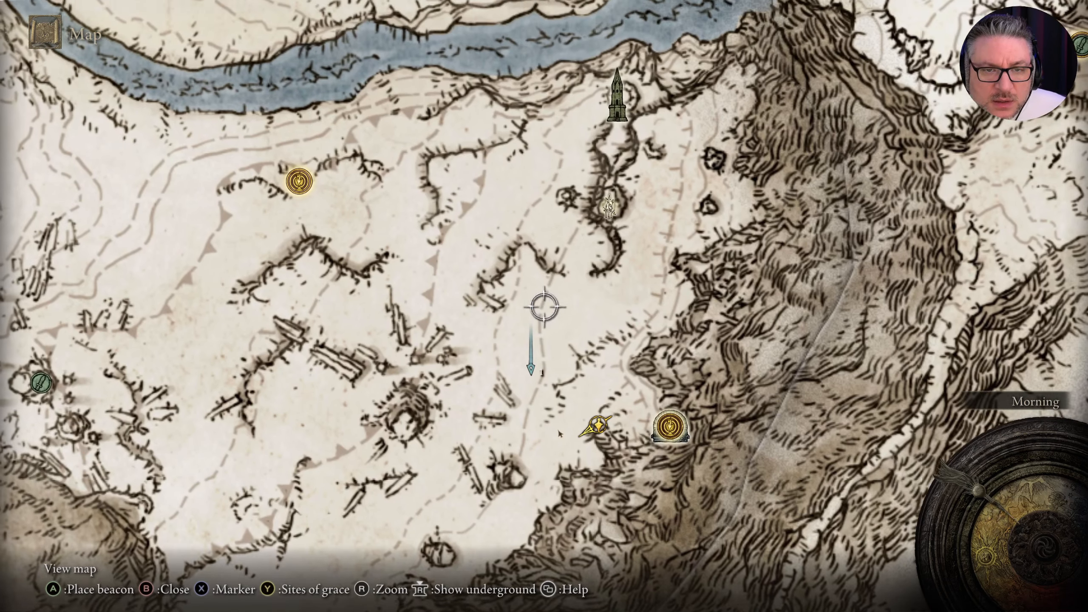
Zoom out around Albinauric Rise, then close the map and ride toward the new beacon.
key(r)
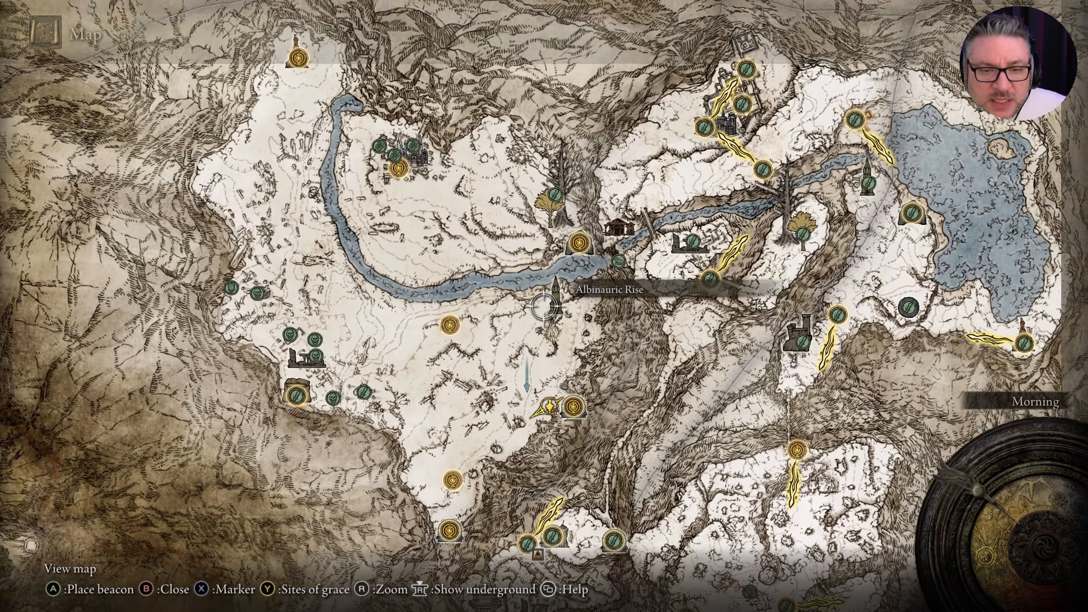
key(b)
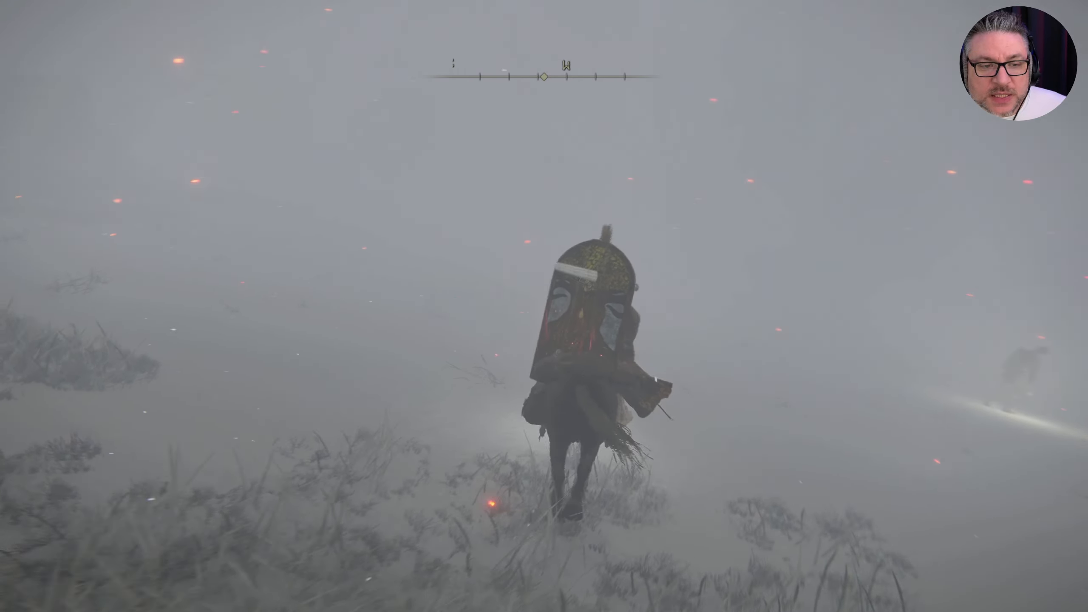
Loot St. Trina's Torch beside the carriage and reopen the map there.
key(m)
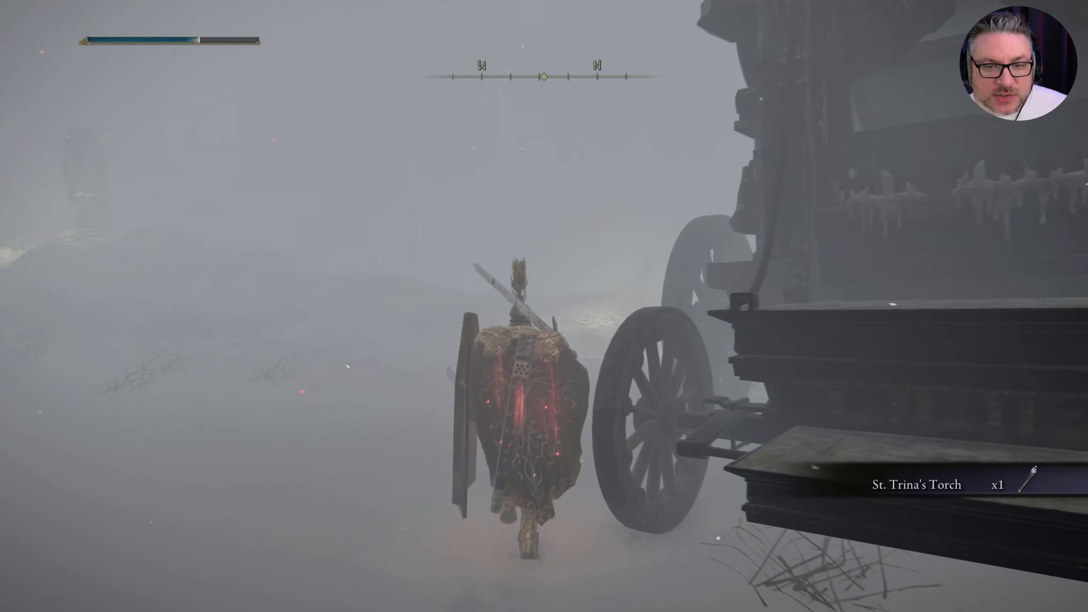
key(m)
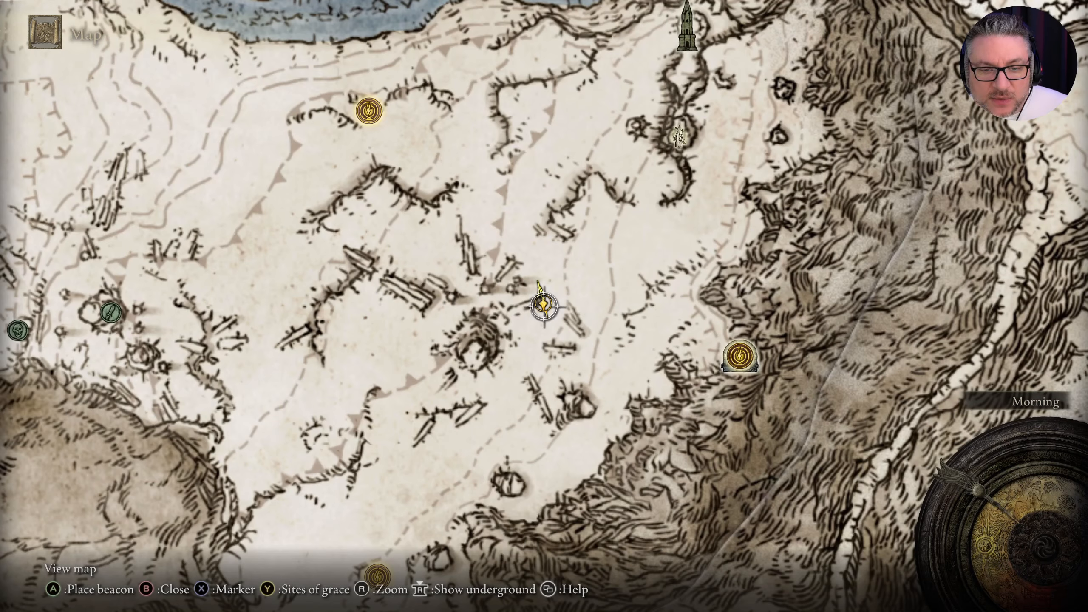
Zoom the map out to show all of the Lands Between, then close it.
key(b)
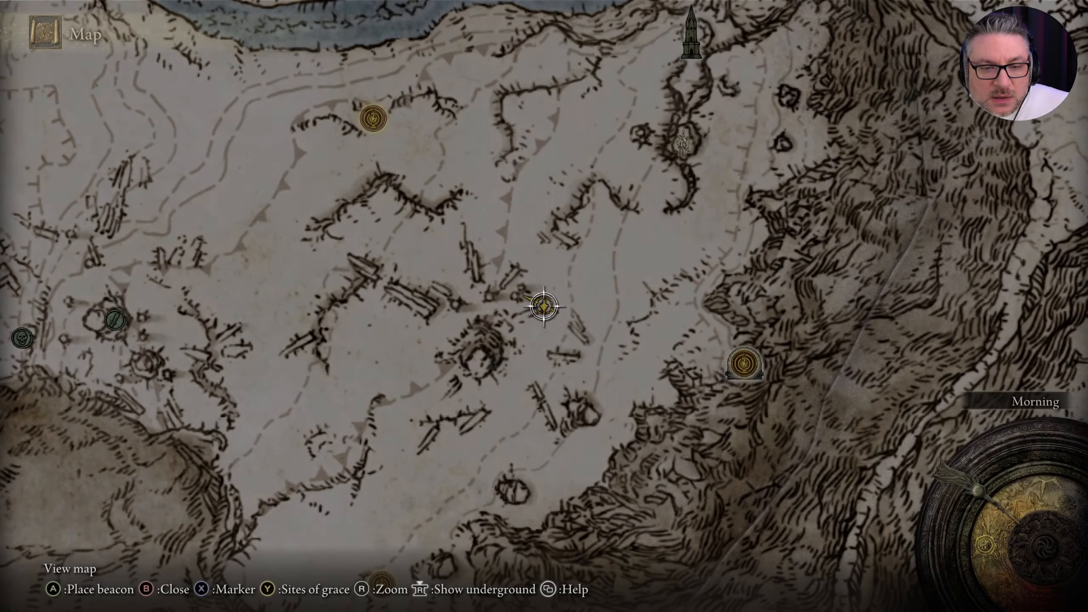
key(r)
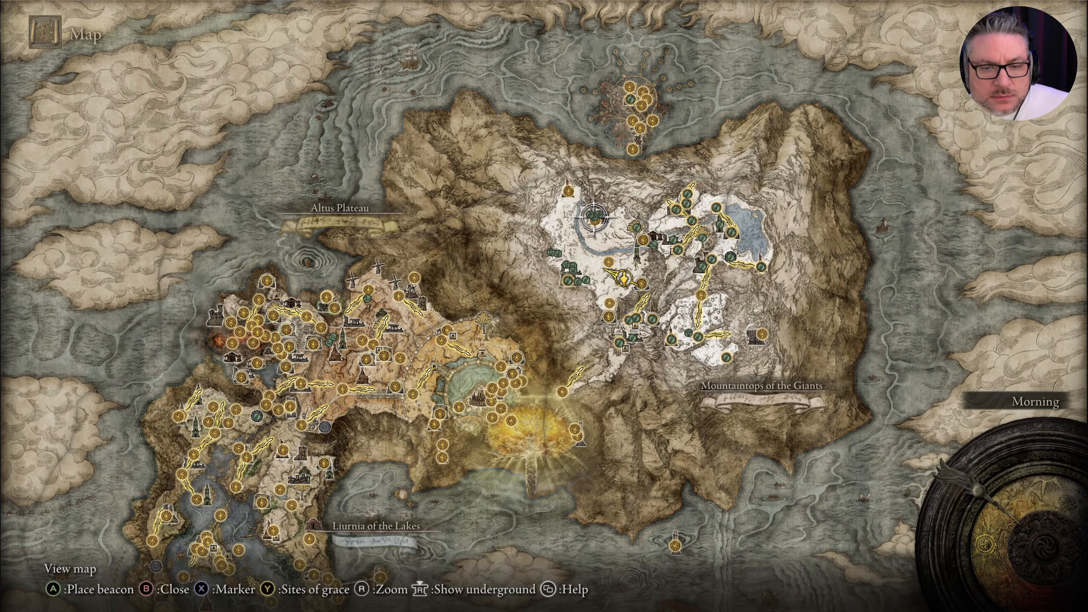
key(b)
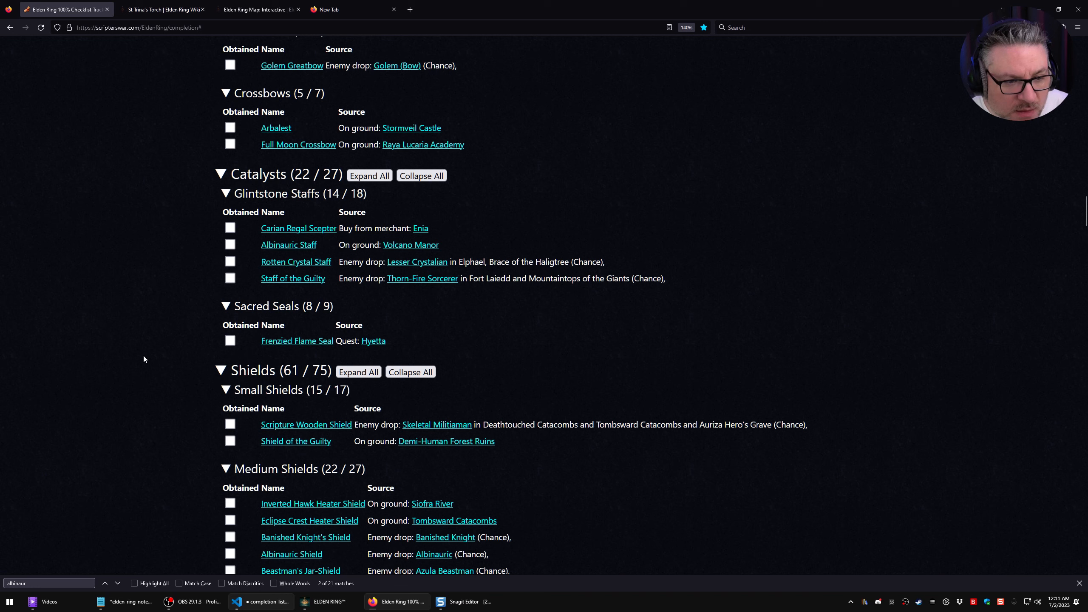
mouse_move(146, 368)
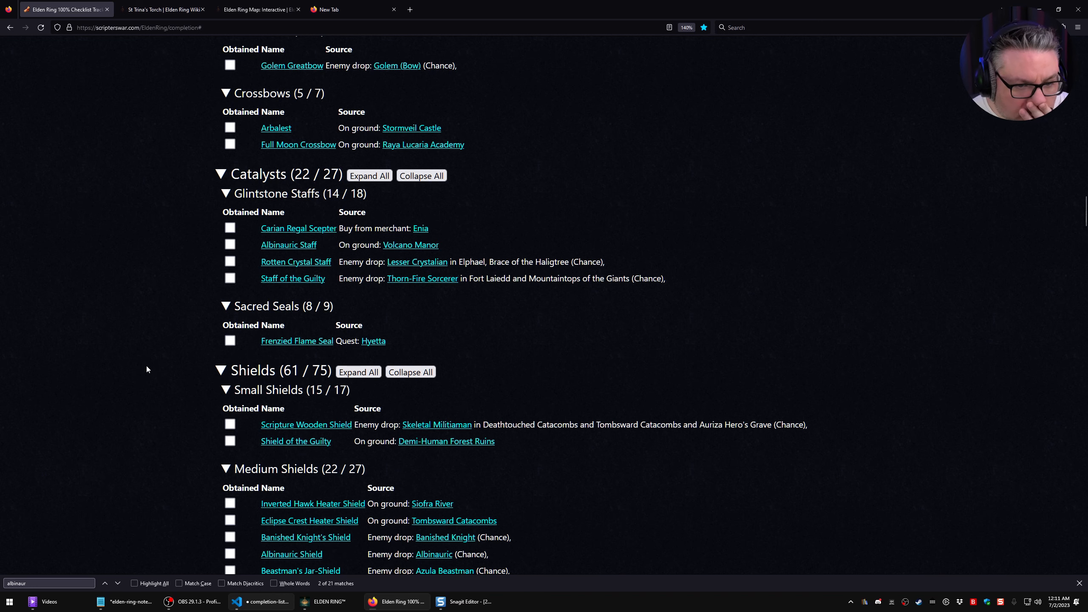
Scroll the checklist back up to the Ranged Weapons section.
scroll(up, 3)
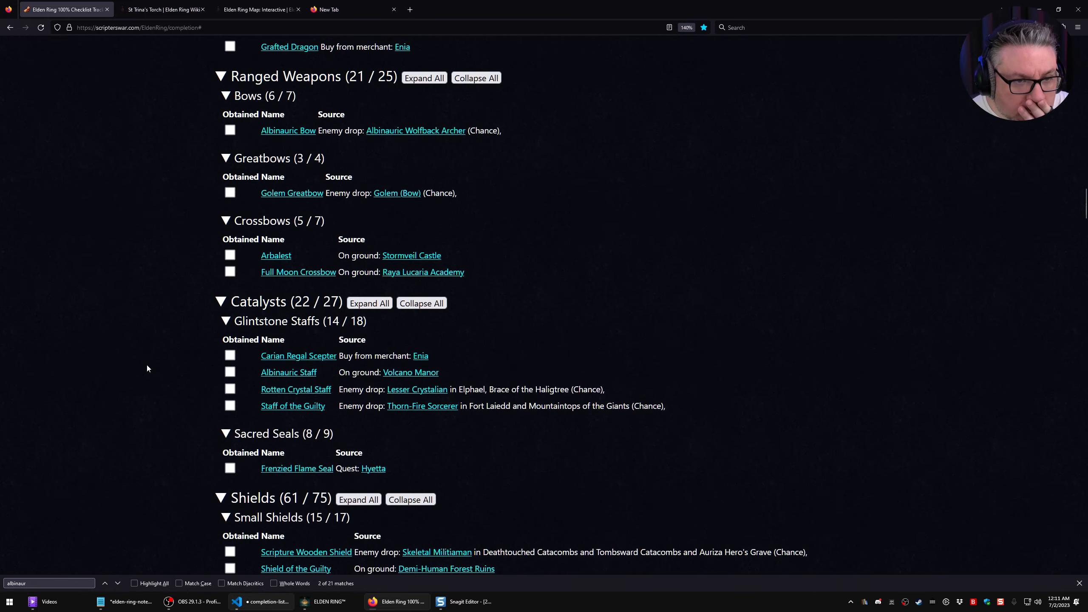
scroll(up, 3)
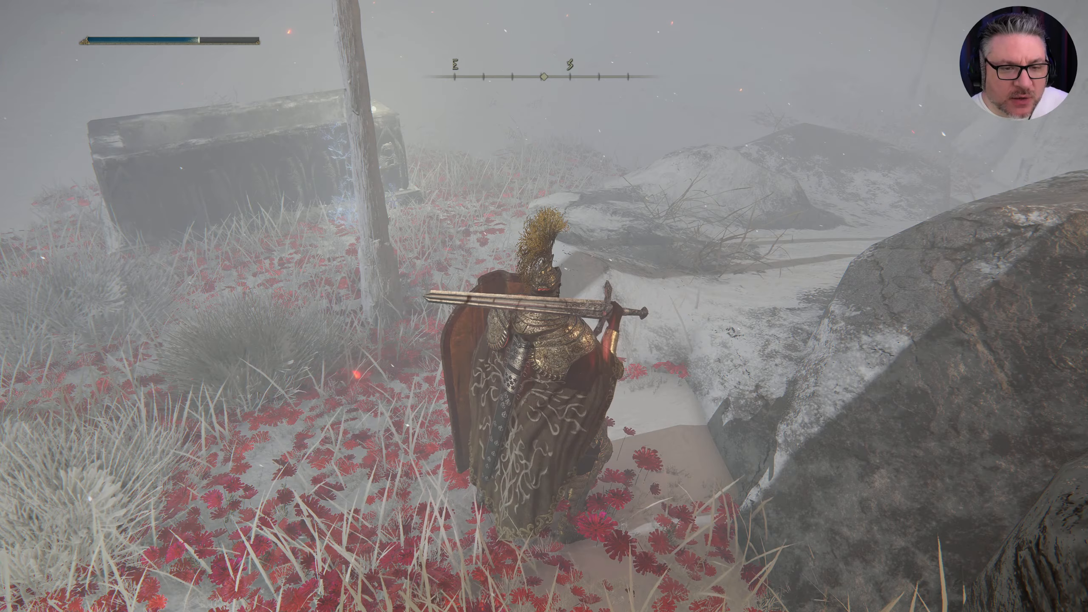
Head through the red-flower field toward the shack holding Flock's Canvas Talisman and Gowry's Bell Bearing.
key(m)
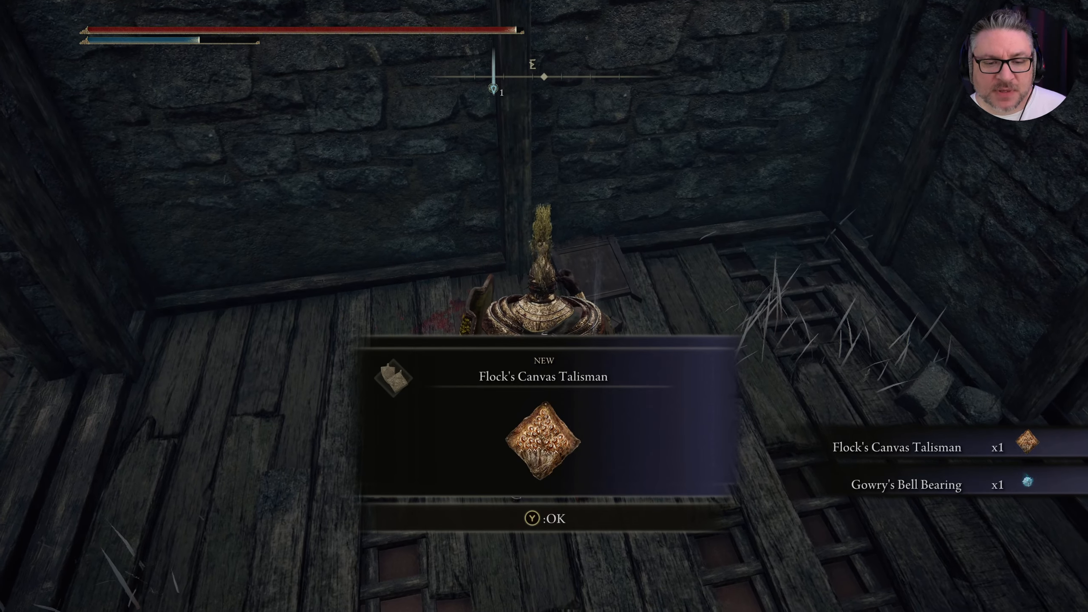
Acknowledge the talisman and bell bearing notices, then tick Gowry's Bell Bearing on the checklist.
key(y)
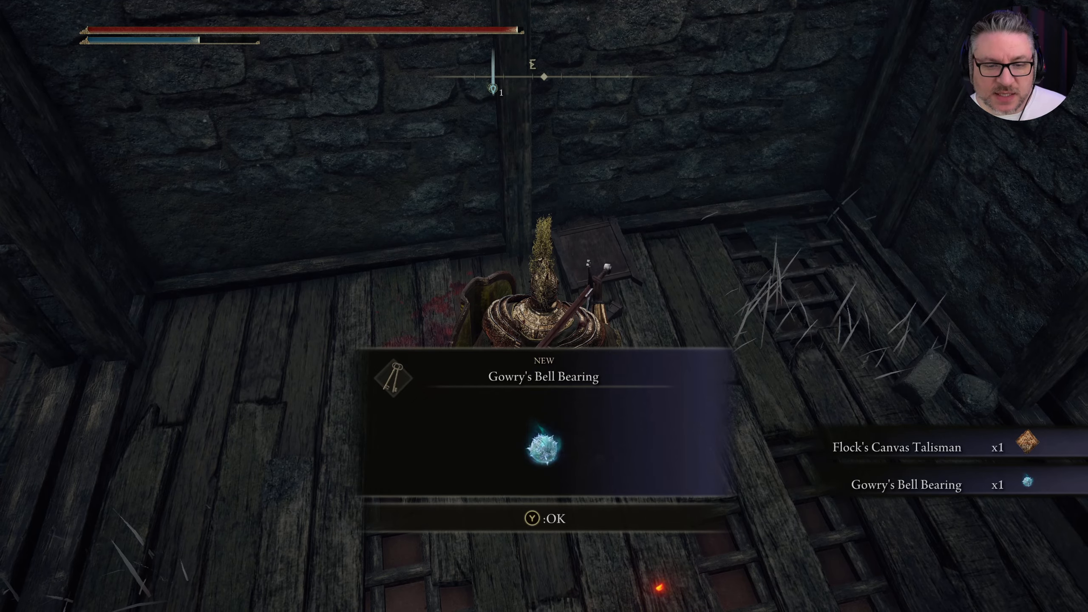
key(y)
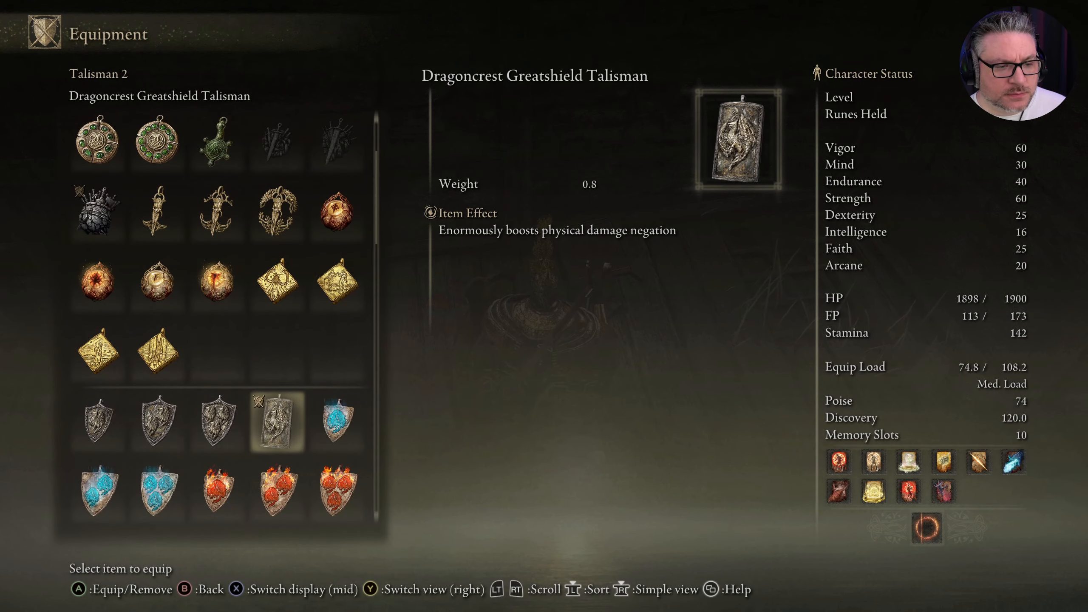
scroll(down, 3)
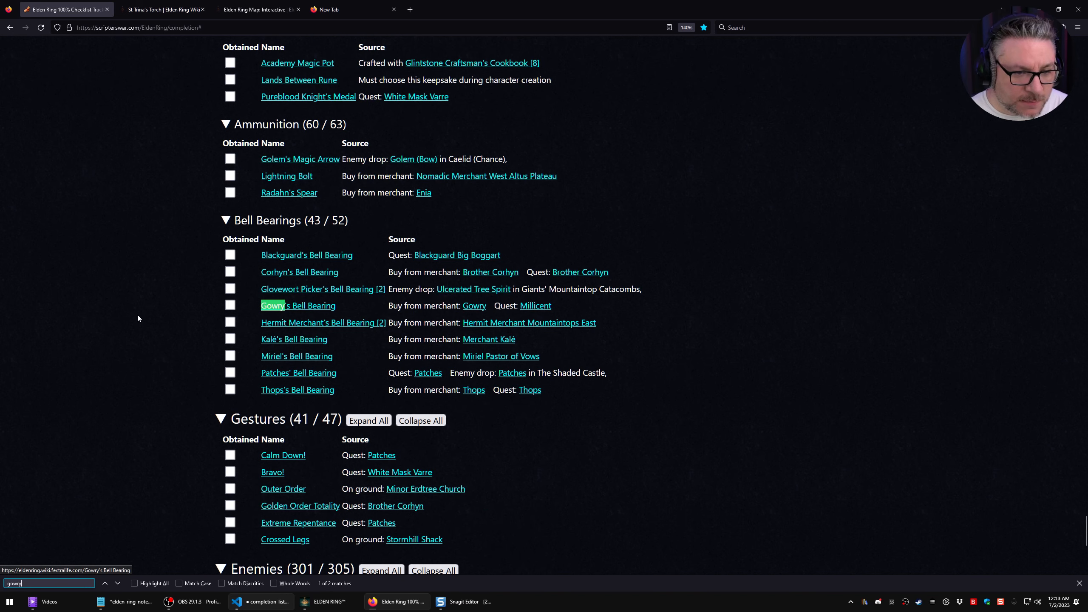
click(230, 305)
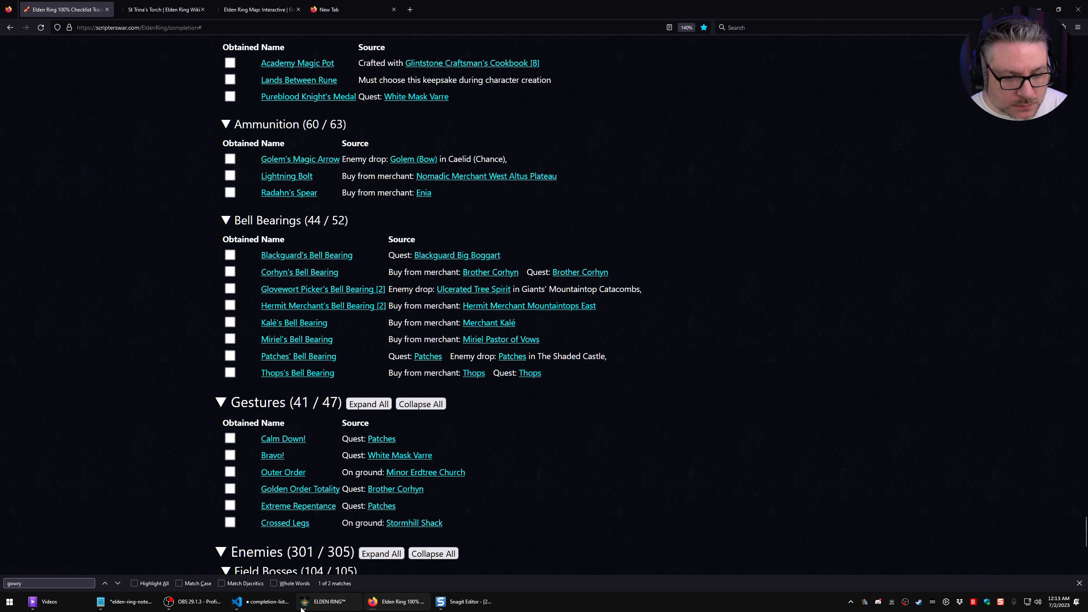
Offer Gowry's Bell Bearing to the Twin Maiden Husks and view their shop with Pest Threads.
click(327, 601)
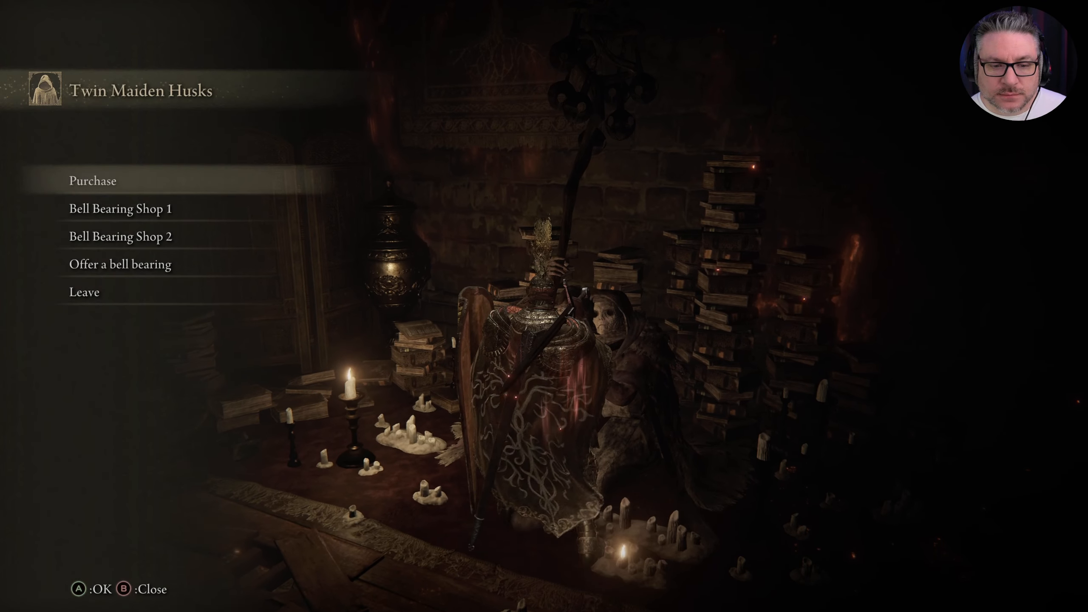
click(120, 263)
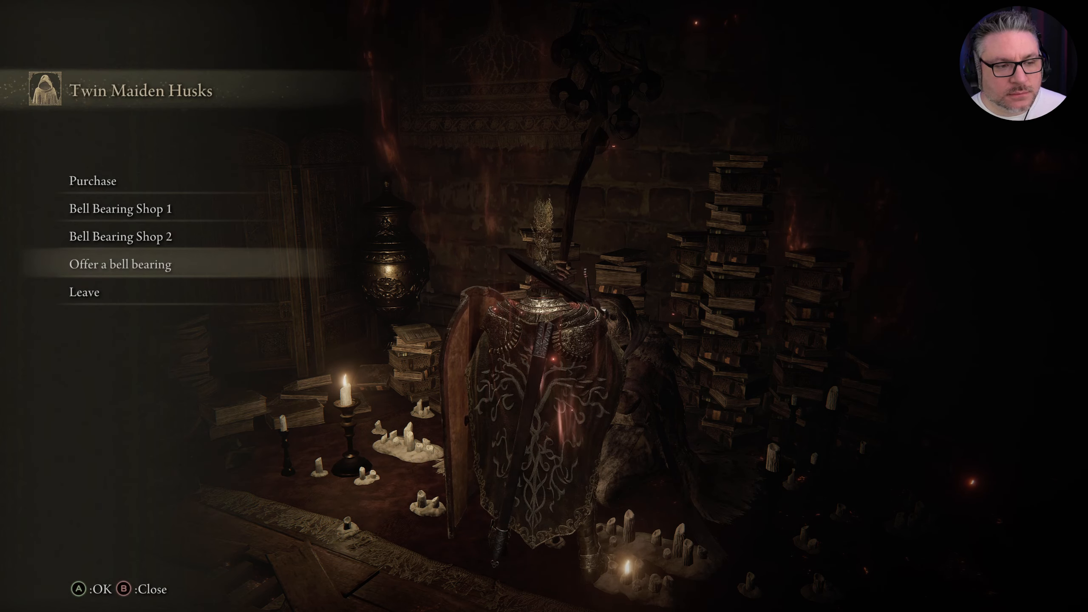
click(119, 264)
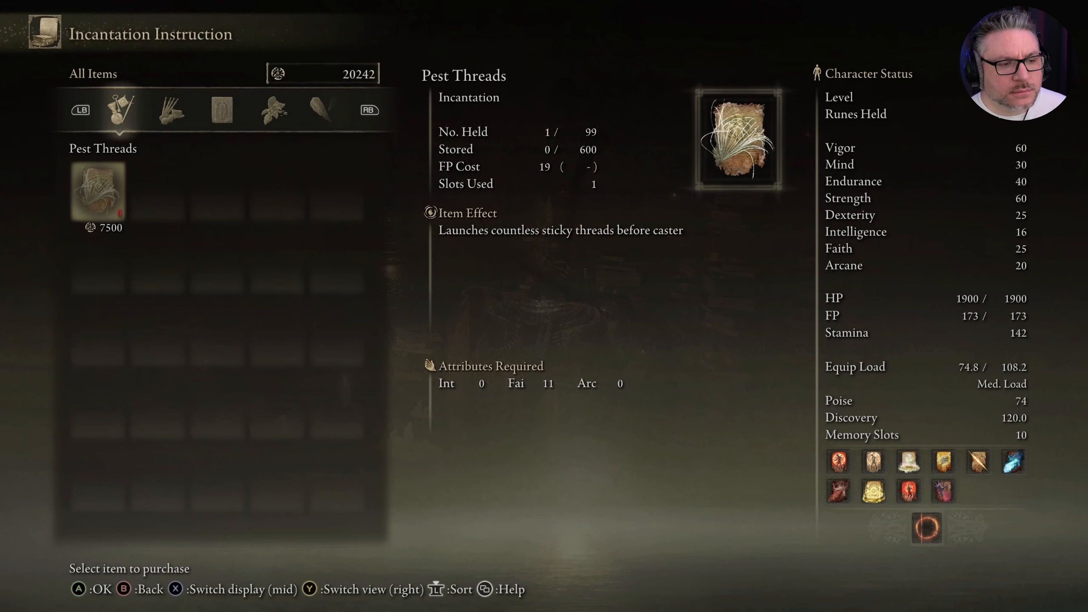
click(270, 110)
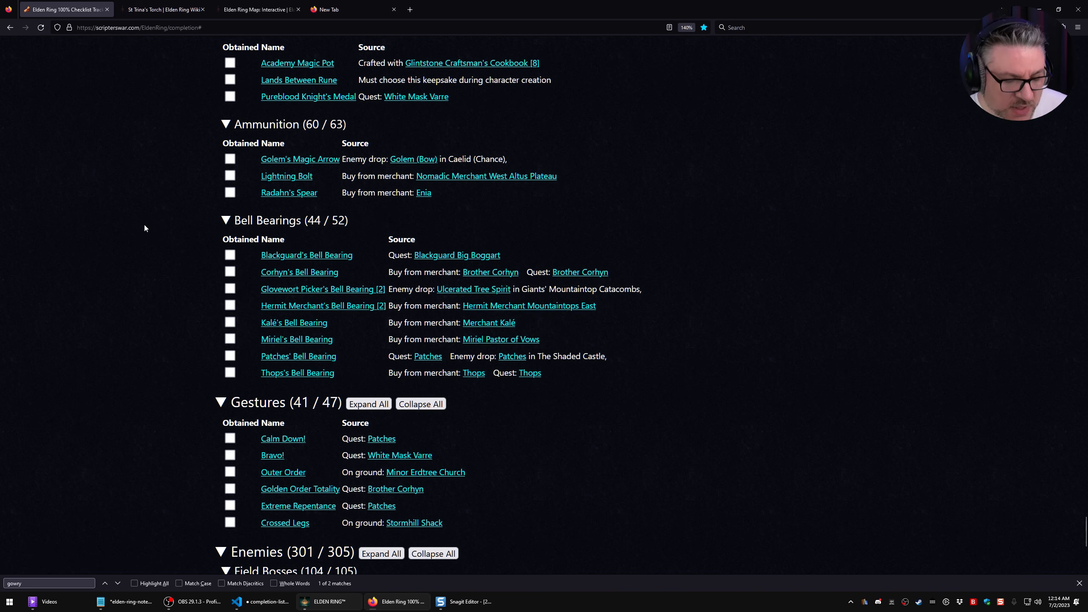
Return to the game window and approach Finger Reader Enia.
click(329, 601)
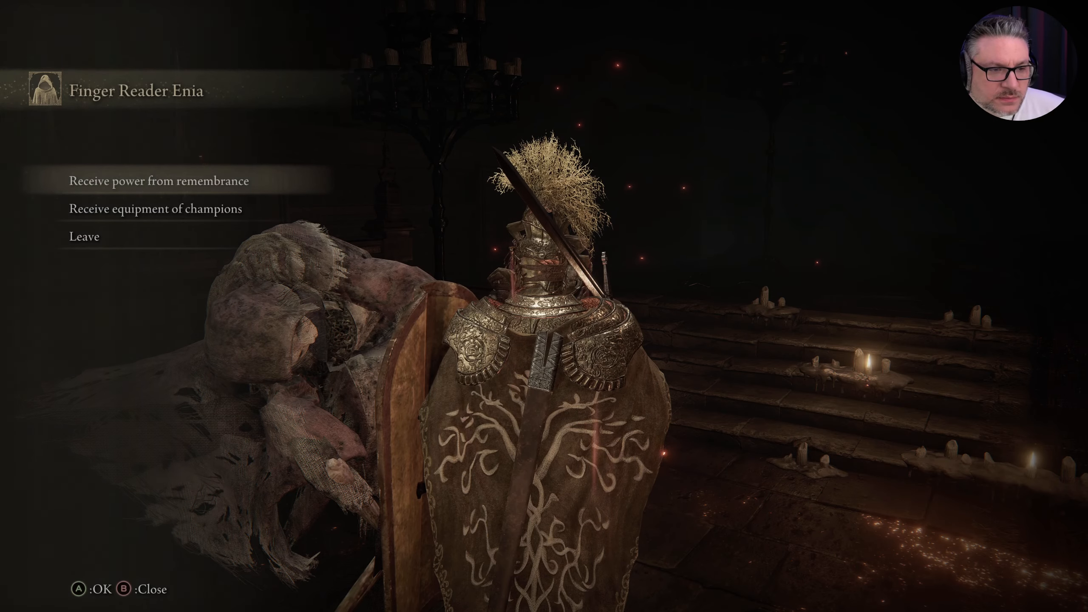
click(156, 208)
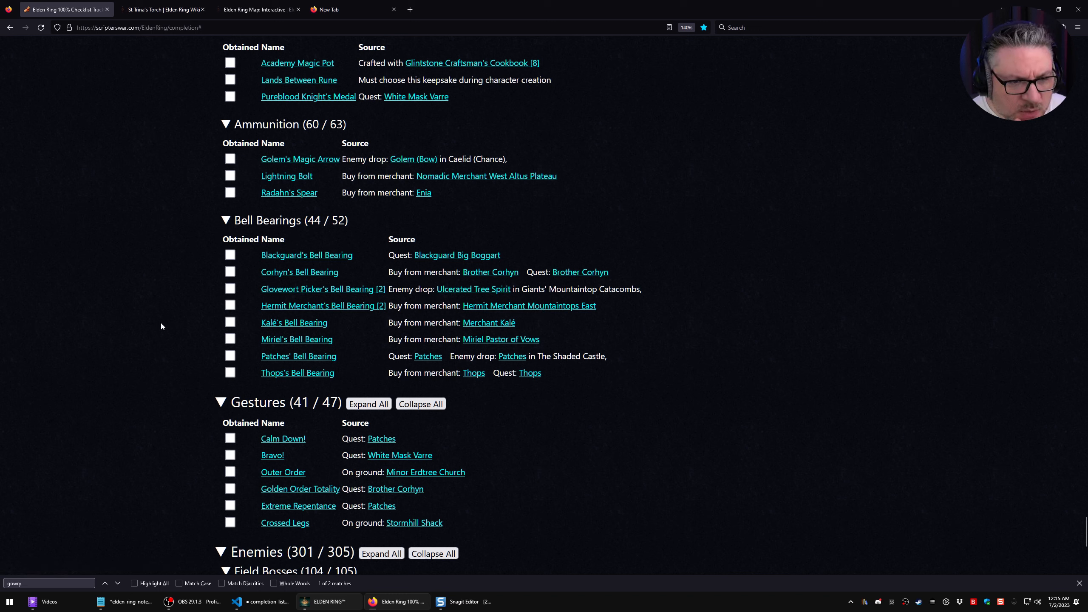
mouse_move(383, 441)
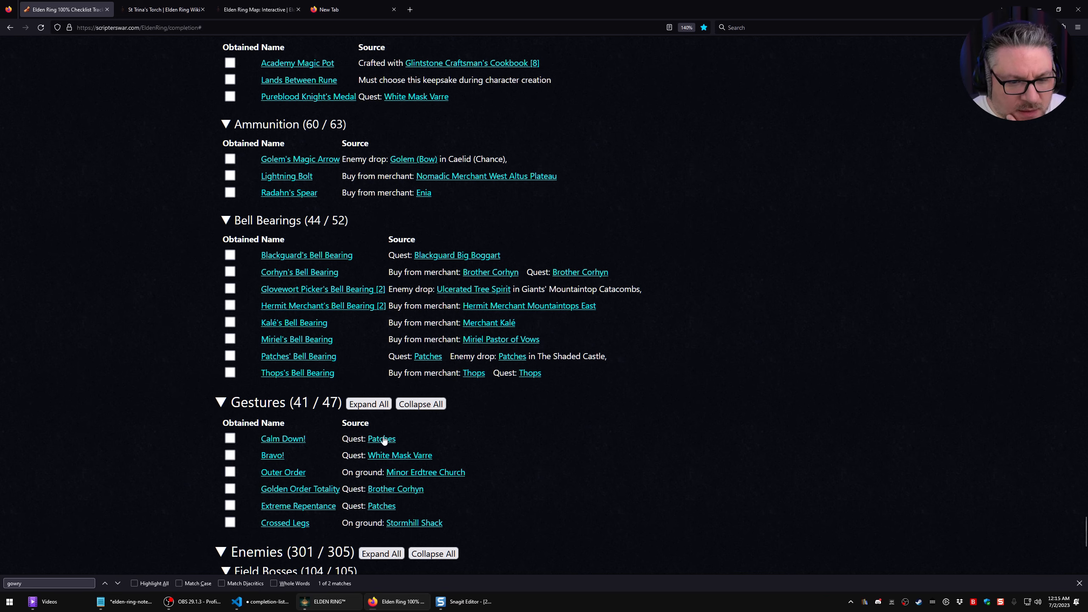
Open Patches' wiki page in a new tab and return to the game at Roundtable Hold.
click(381, 437)
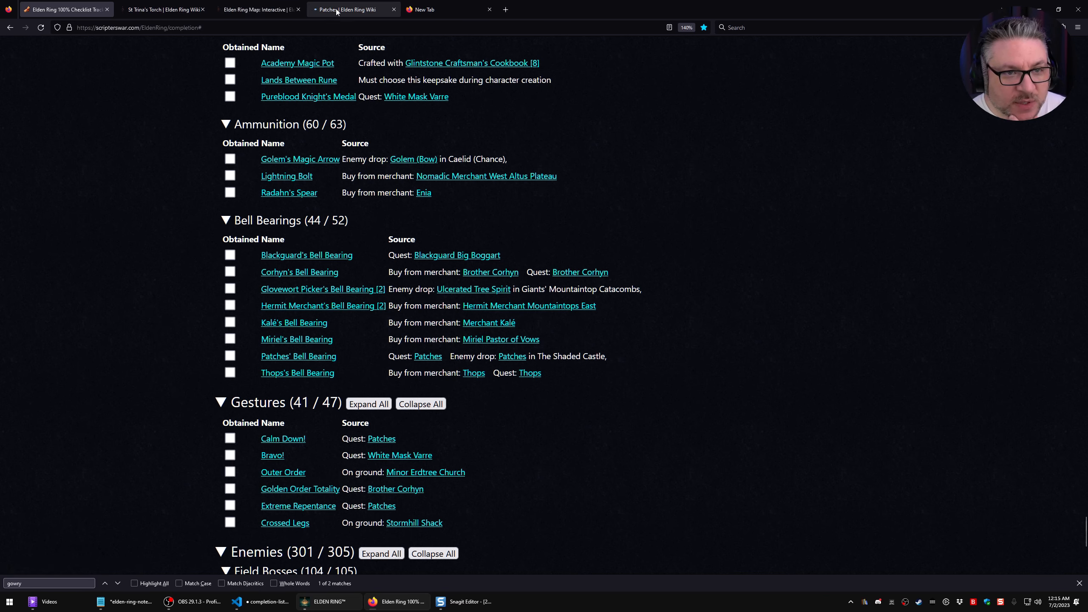
click(353, 10)
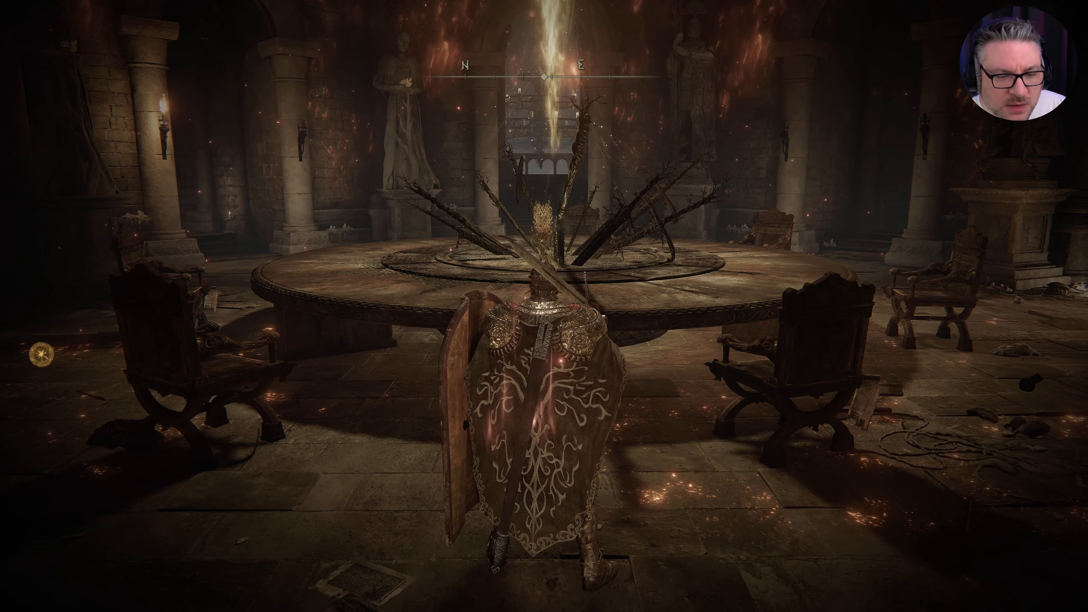
Fast travel from Roundtable Hold to the Murkwater Cave site of grace.
key(m)
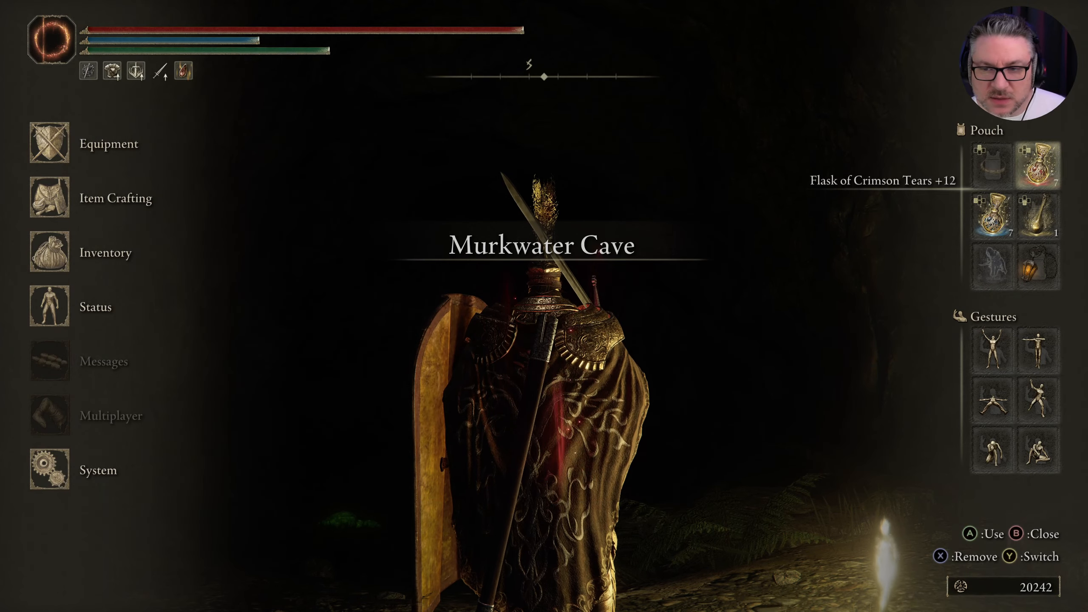
Run through Murkwater Cave gathering Cave Moss on the way to Patches' campfire.
key(b)
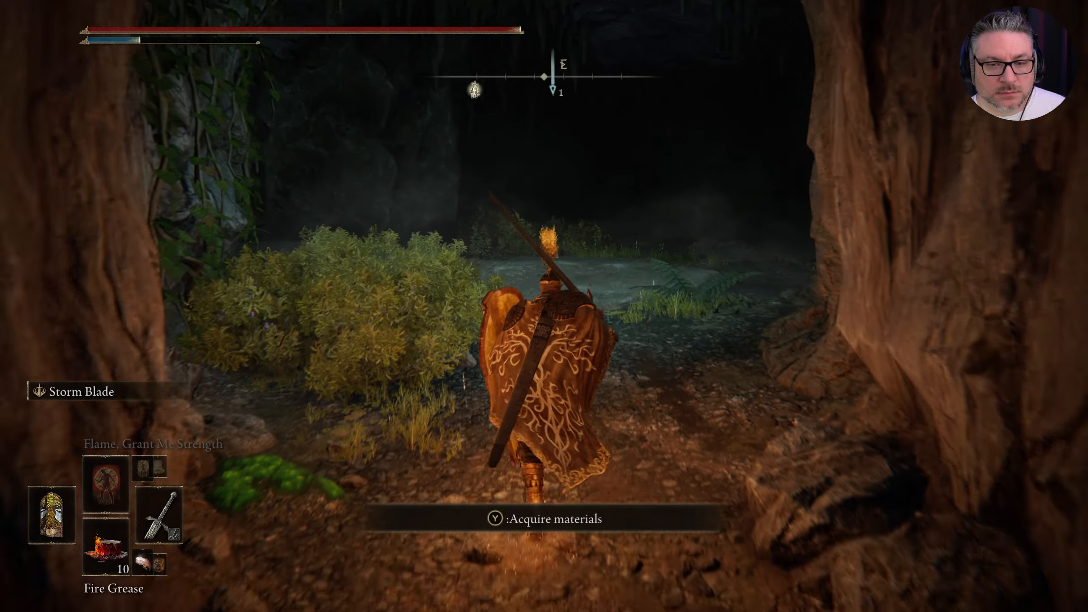
key(y)
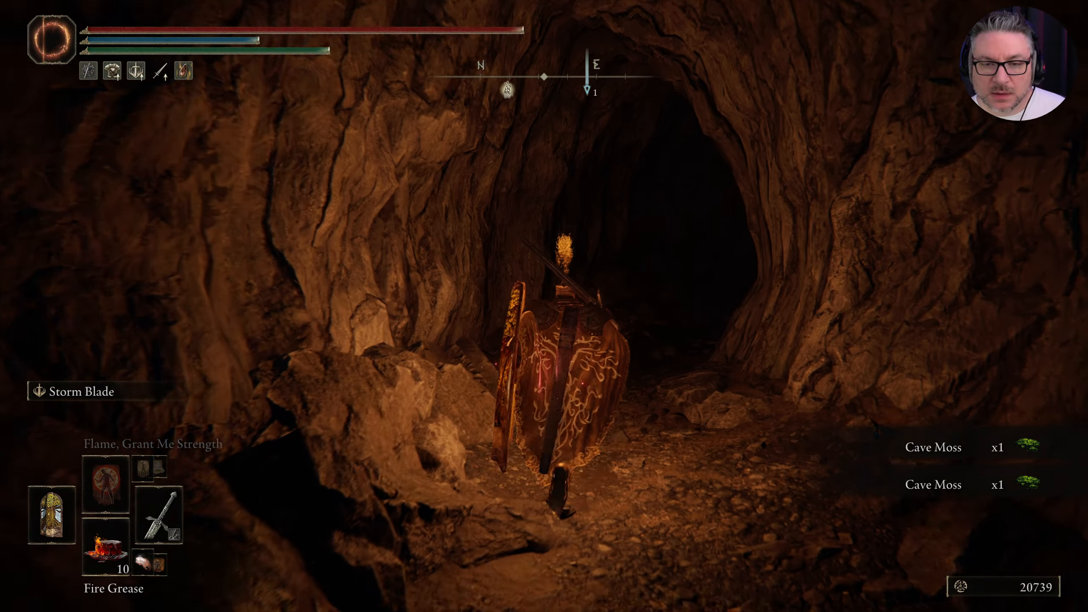
key(w)
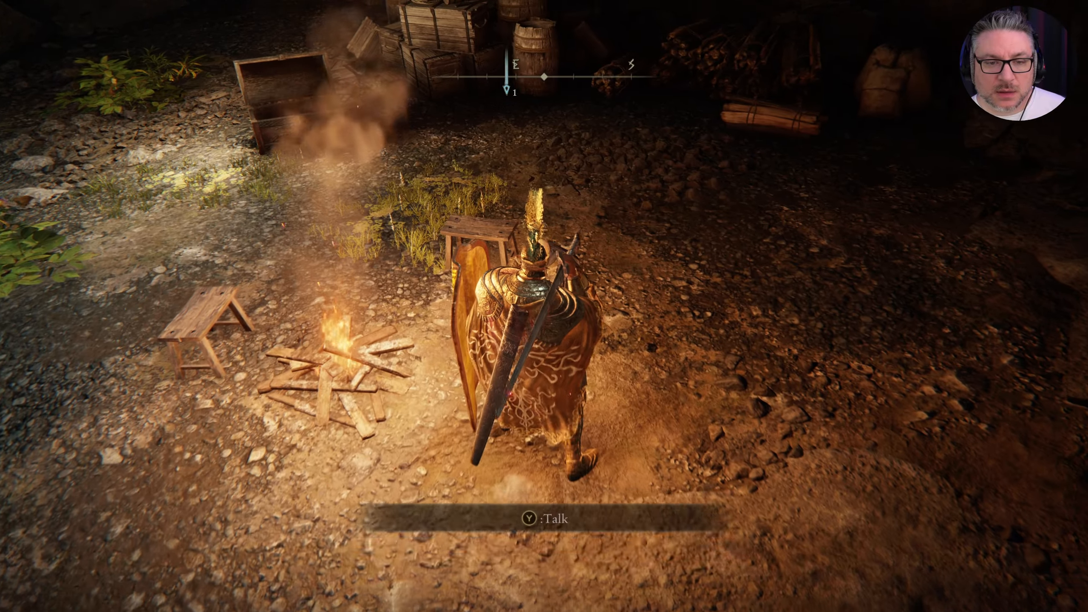
Talk to Patches and choose Purchase to browse his wares.
key(Y)
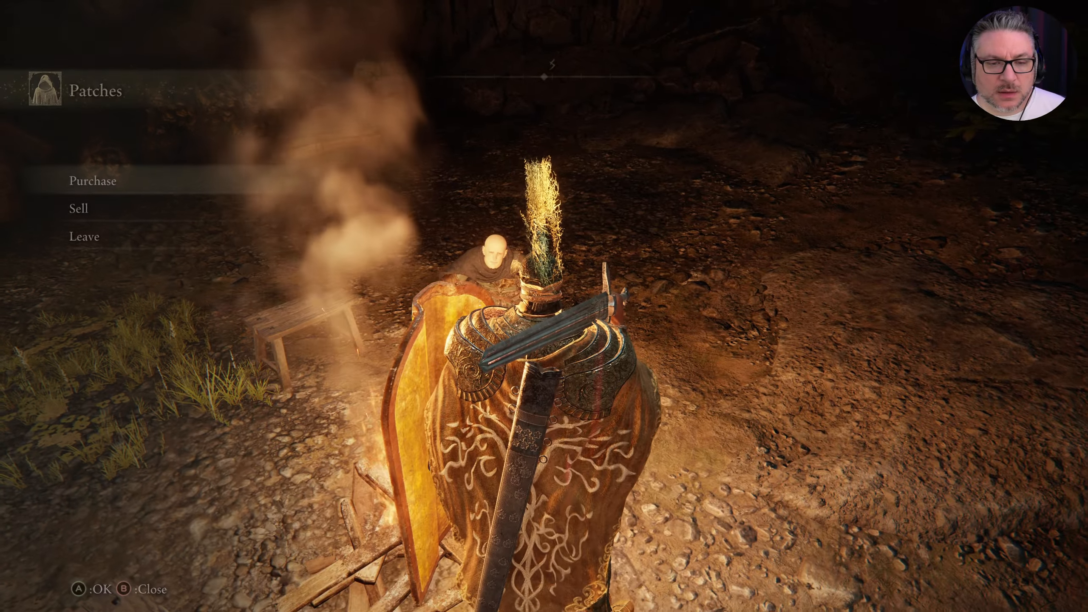
click(93, 180)
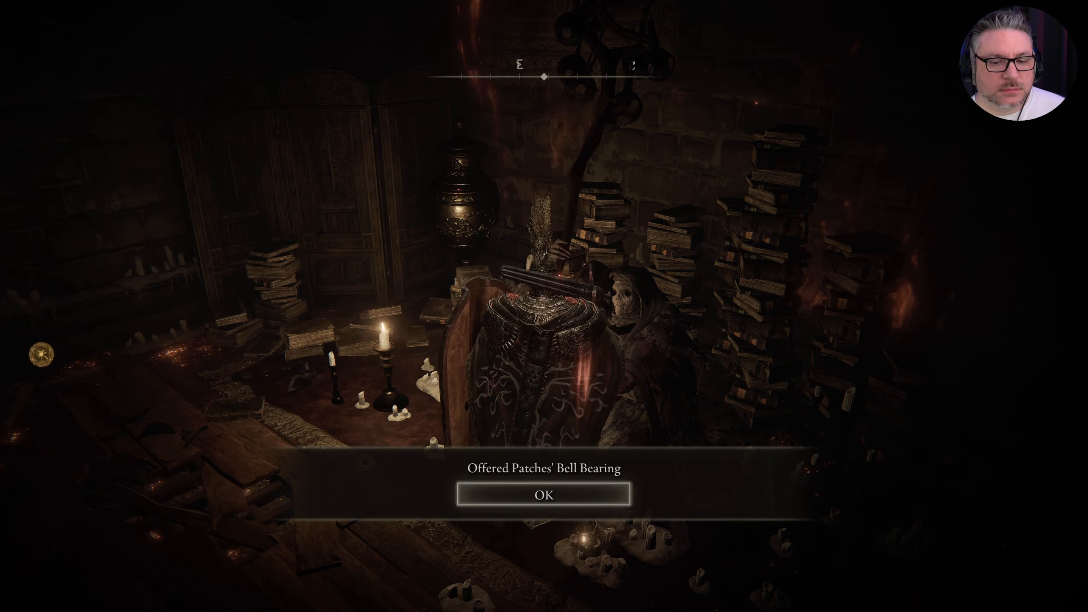
Acknowledge the offered bearing and browse Bell Bearing Shop 2 at the Husks.
click(544, 494)
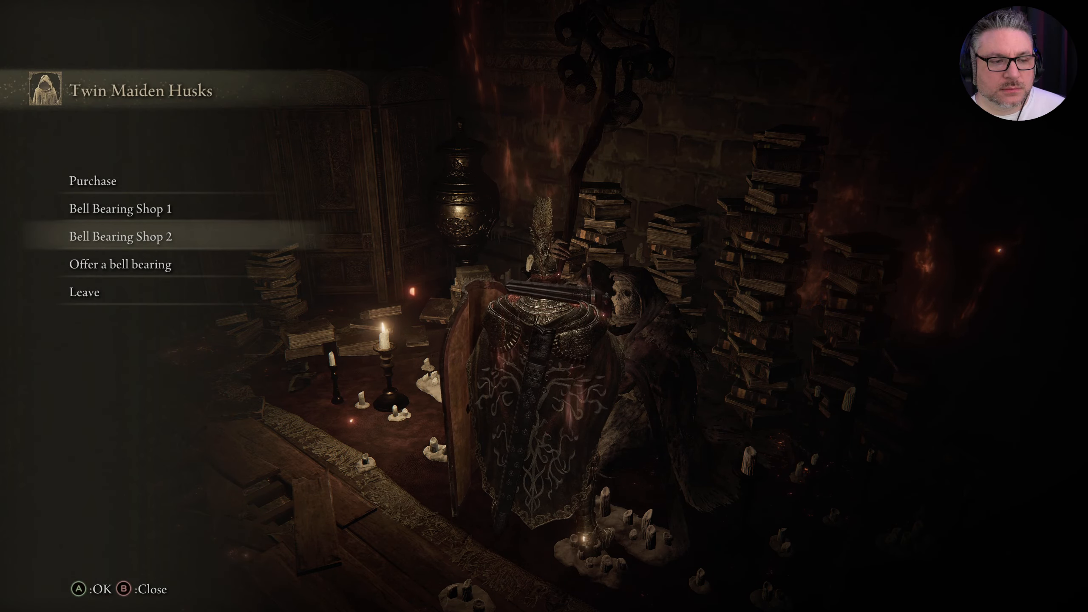
click(93, 180)
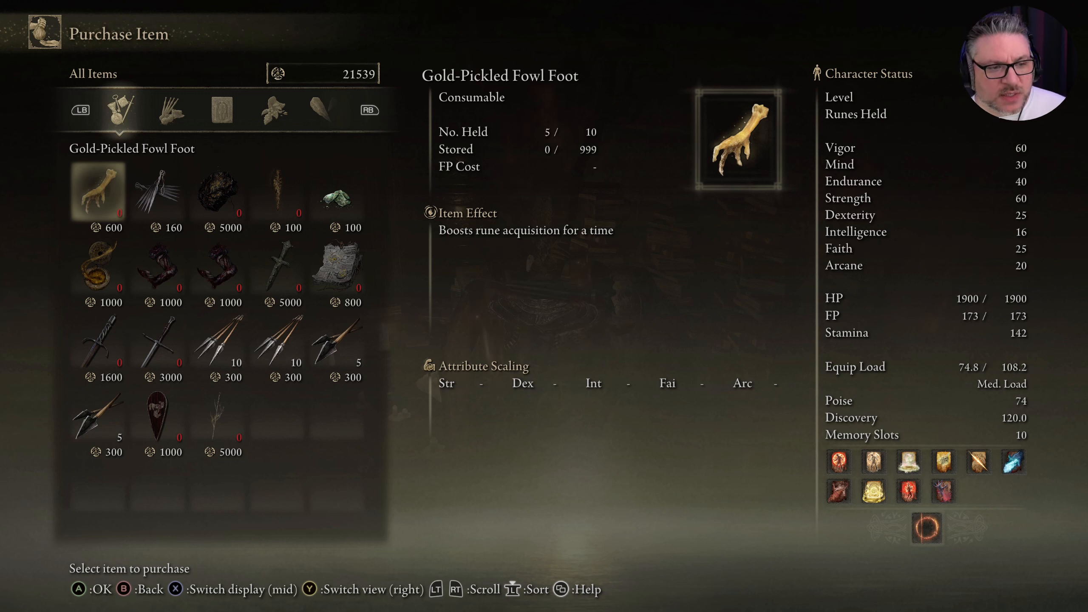
Switch to the browser and bring up the Elden Ring 100% checklist page.
key(b)
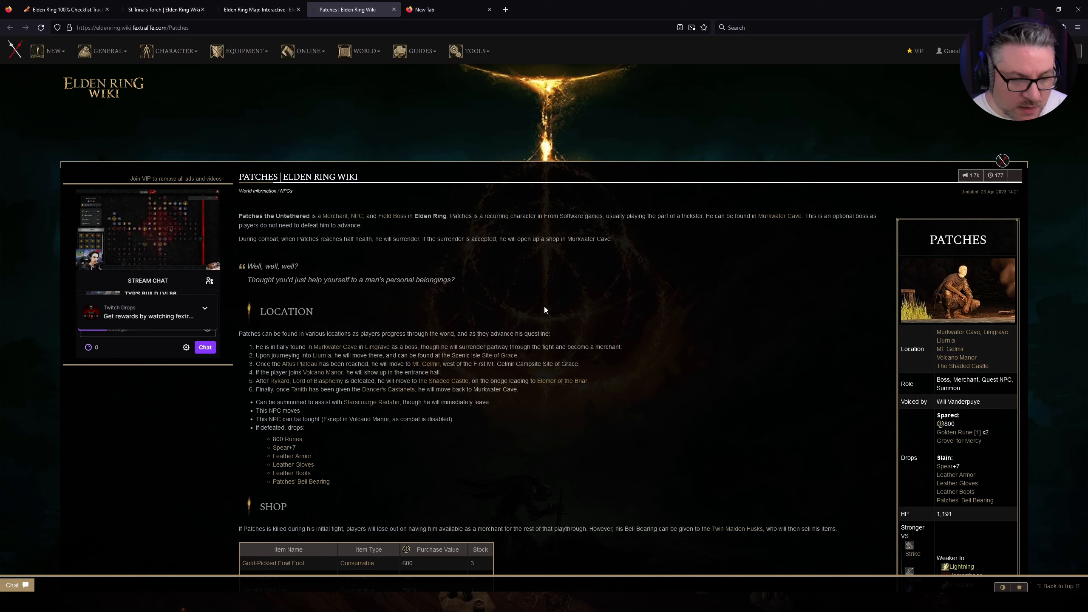
click(62, 9)
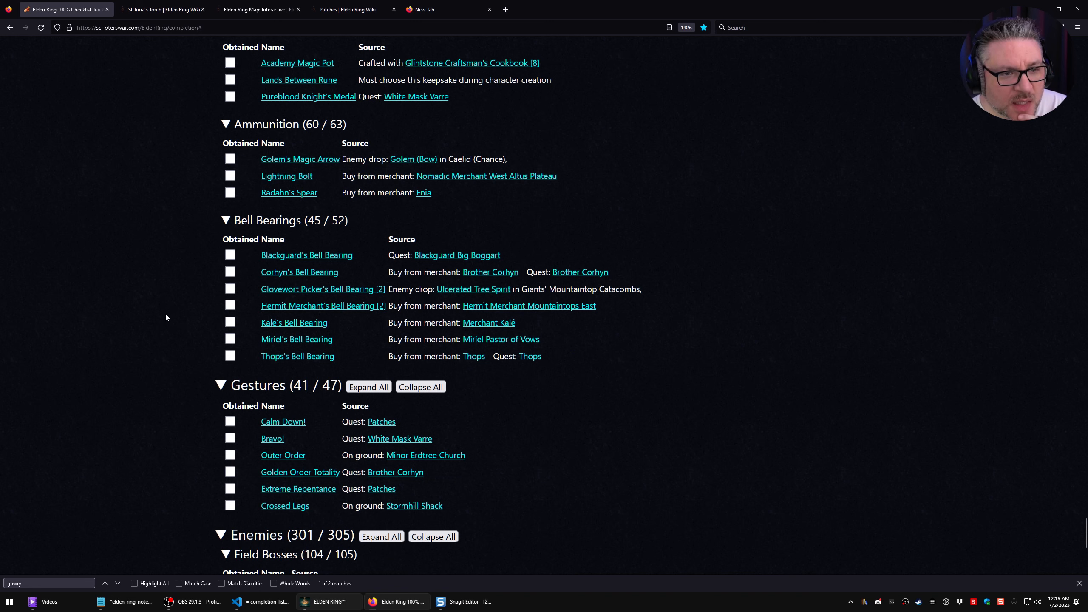
Scroll through the remaining Incantations, Sorceries and Ashes of War entries, then return to the game window.
scroll(down, 3)
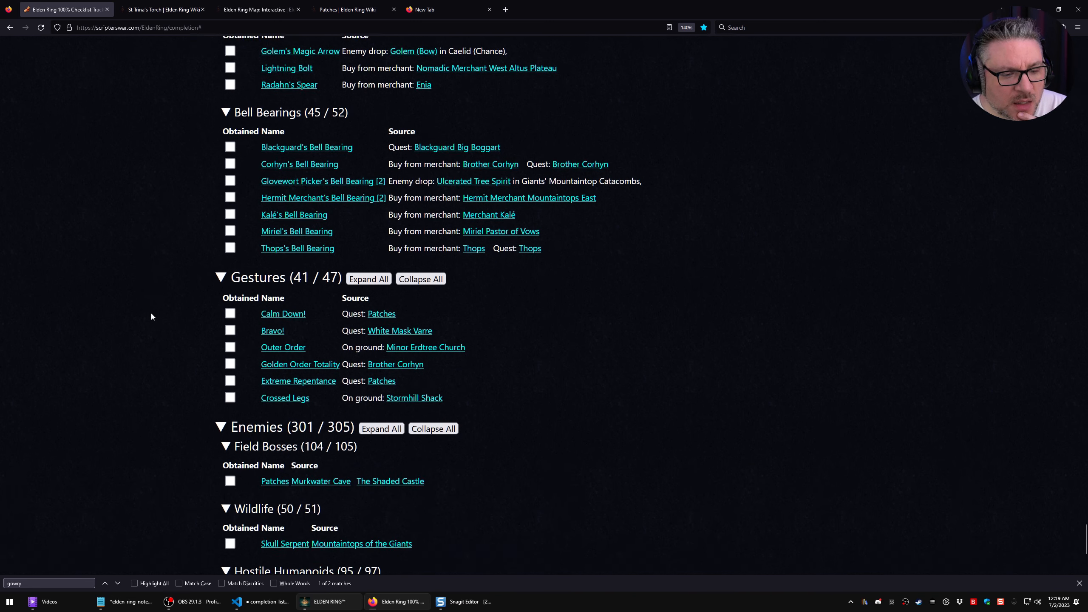
scroll(down, 3)
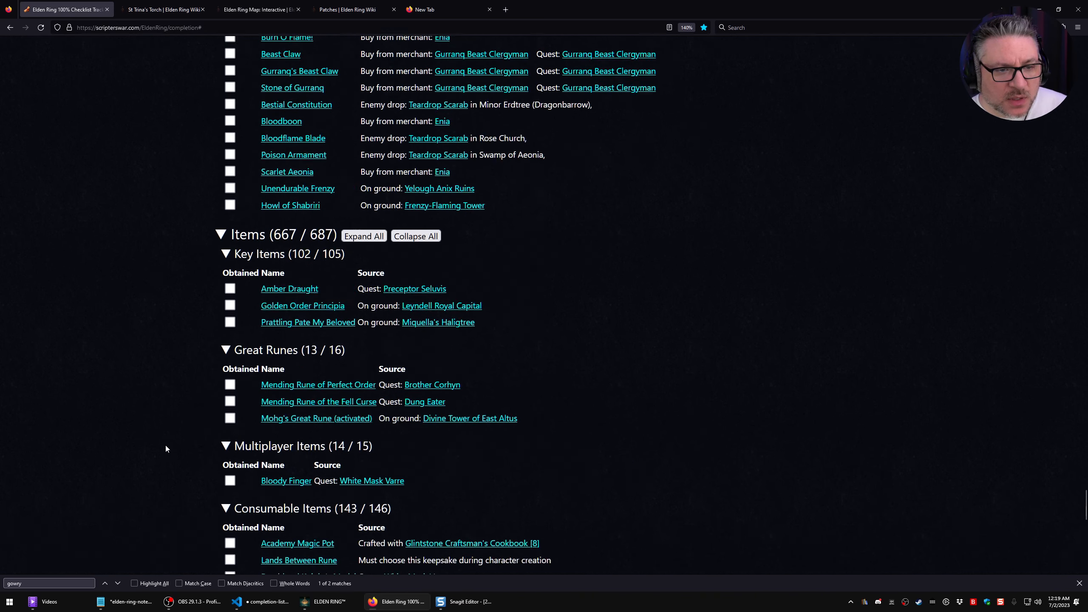
scroll(up, 3)
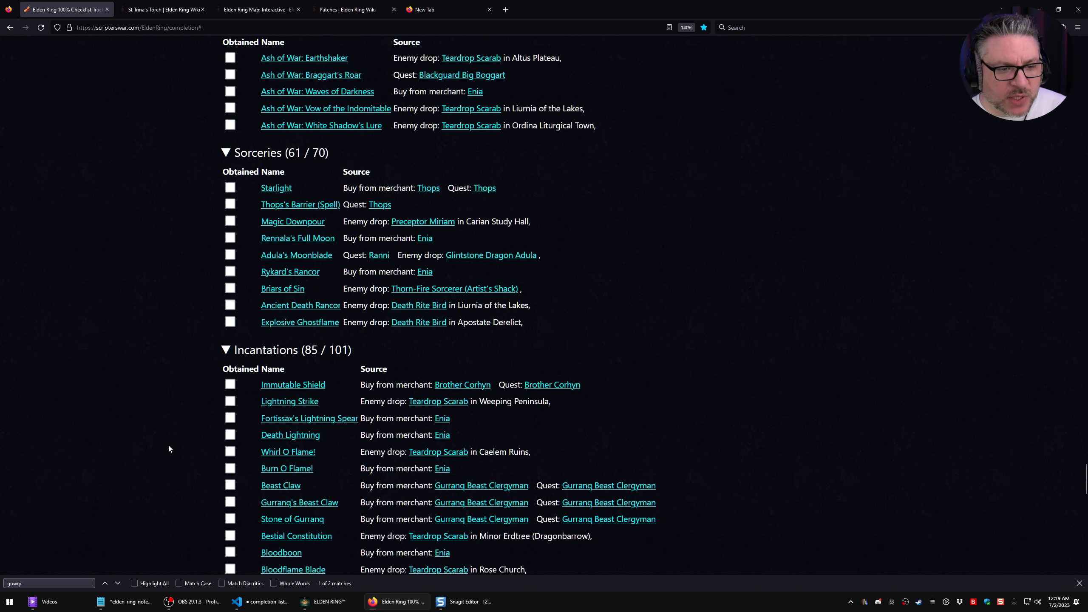
scroll(down, 3)
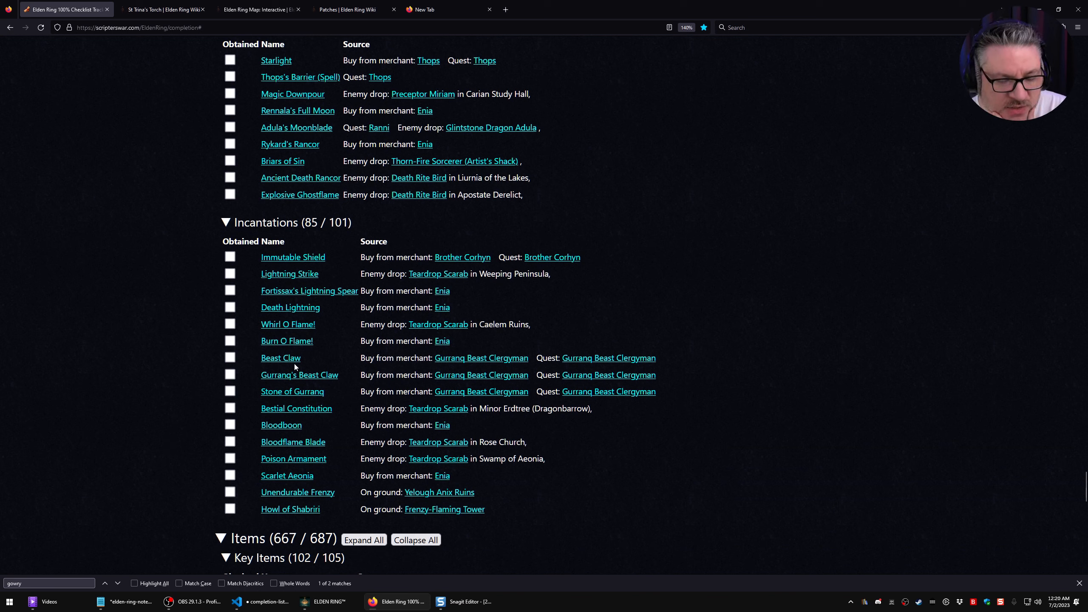
mouse_move(281, 357)
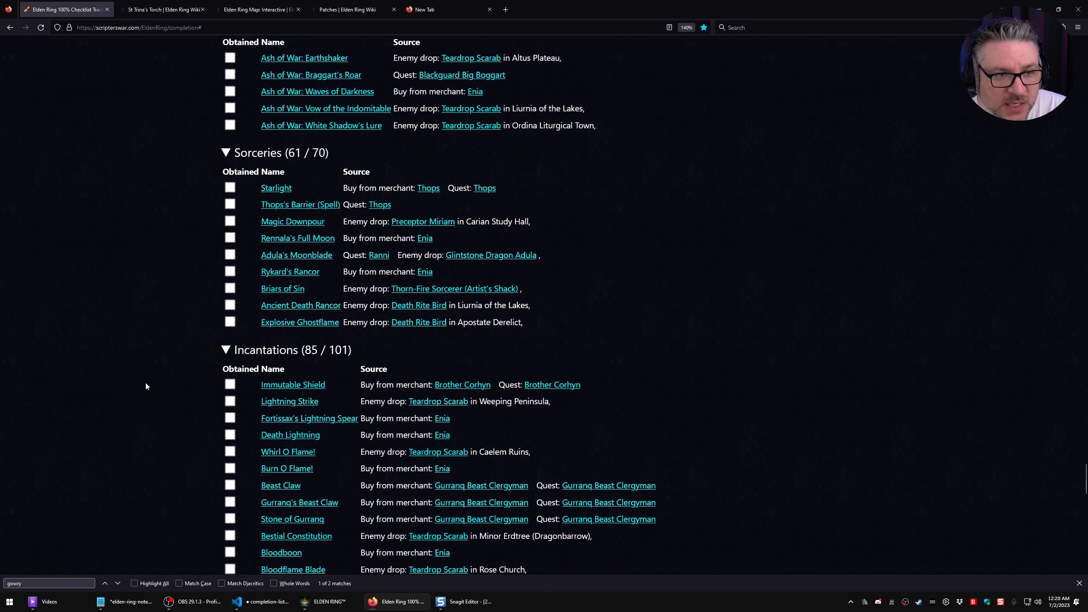
mouse_move(151, 386)
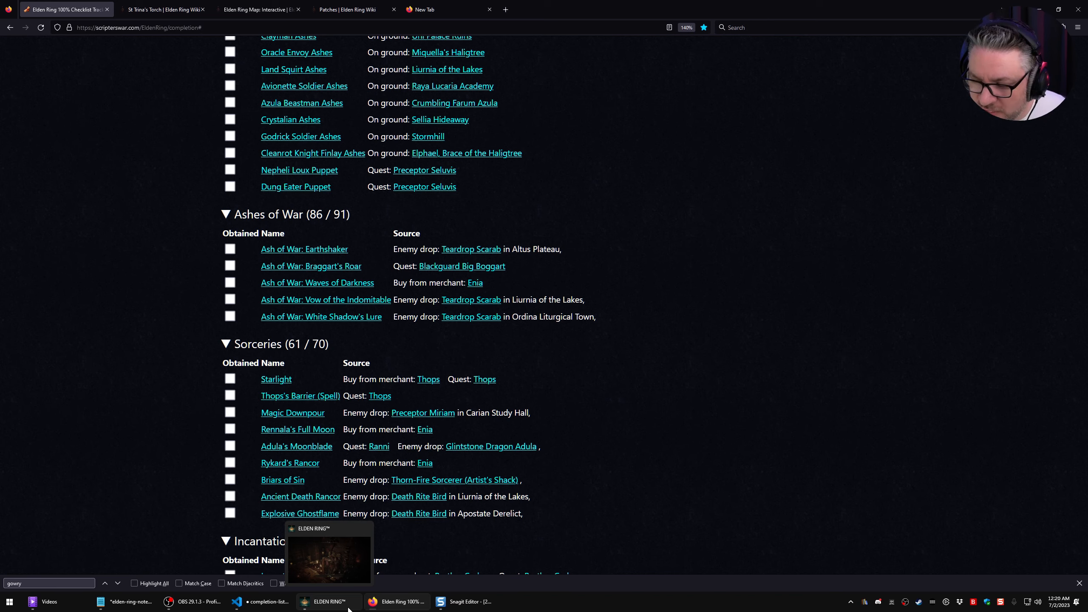
click(328, 602)
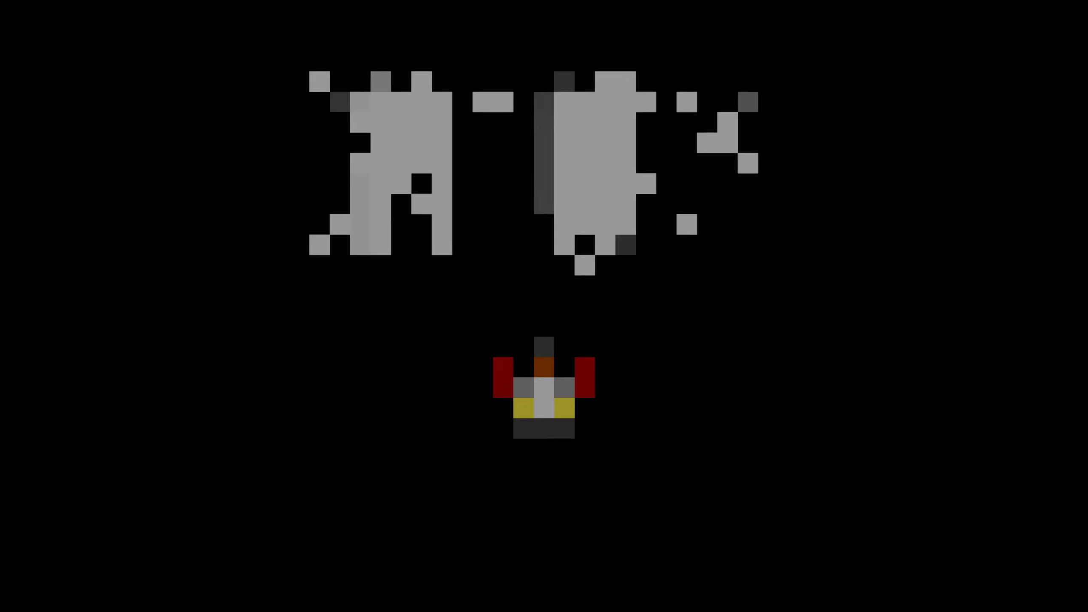